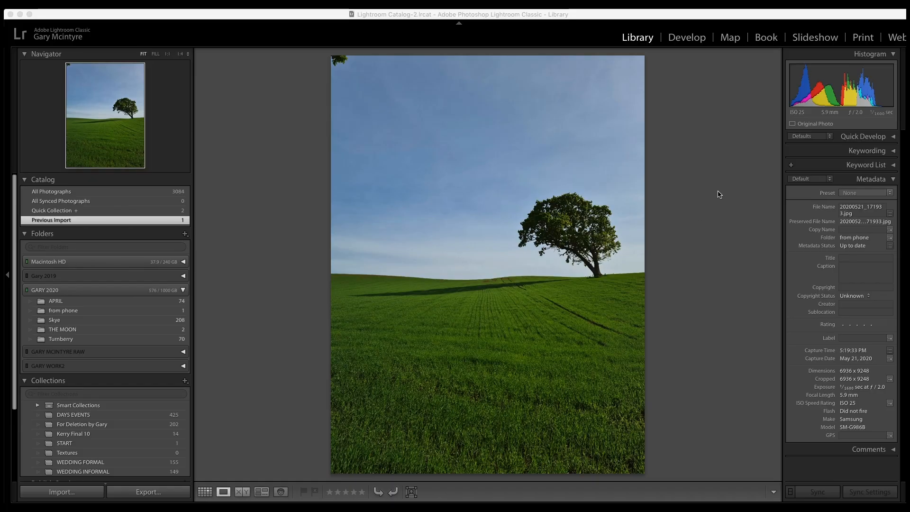
mouse_move(705, 200)
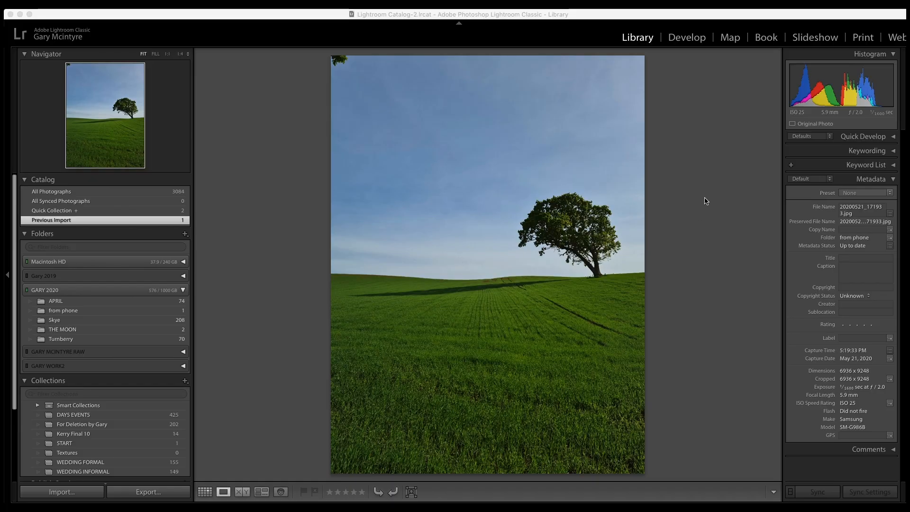
mouse_move(823, 354)
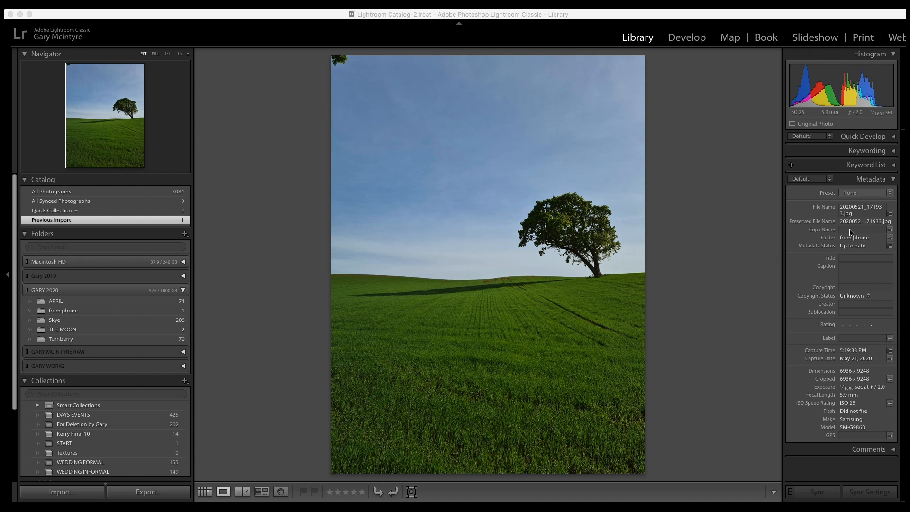
mouse_move(841, 327)
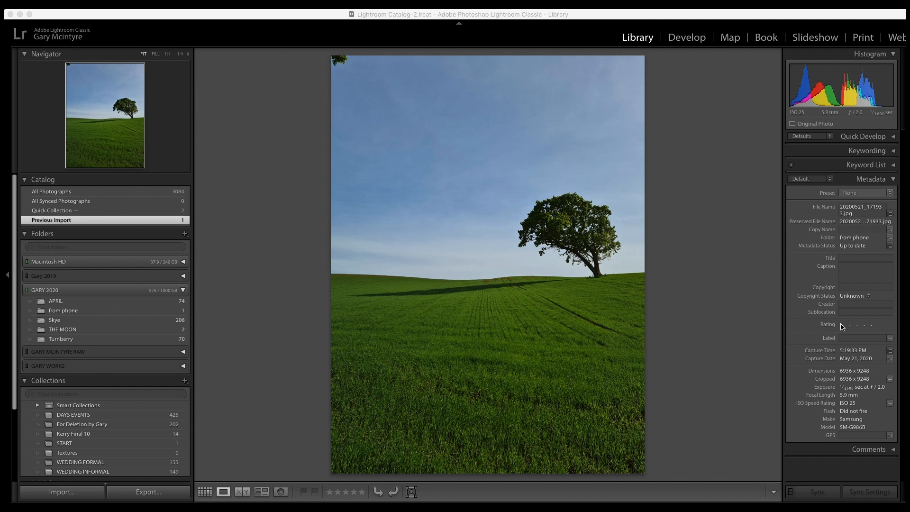
mouse_move(847, 394)
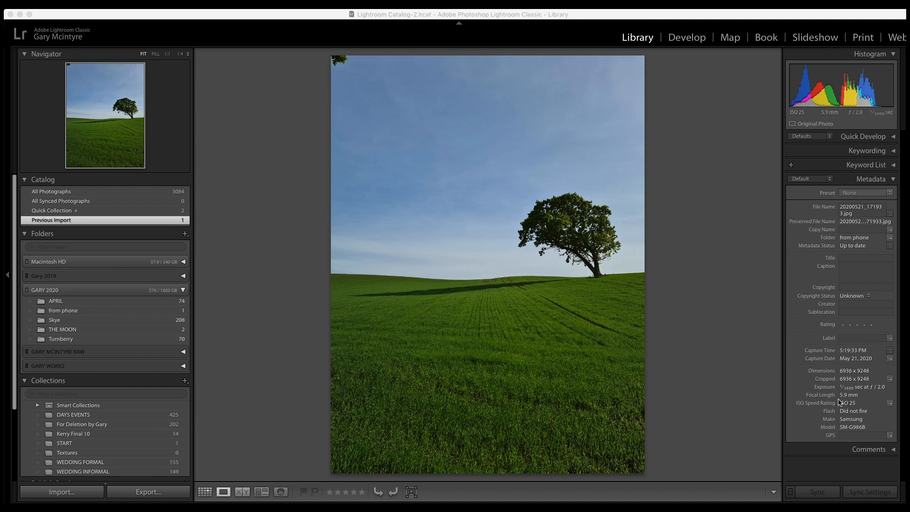
mouse_move(856, 410)
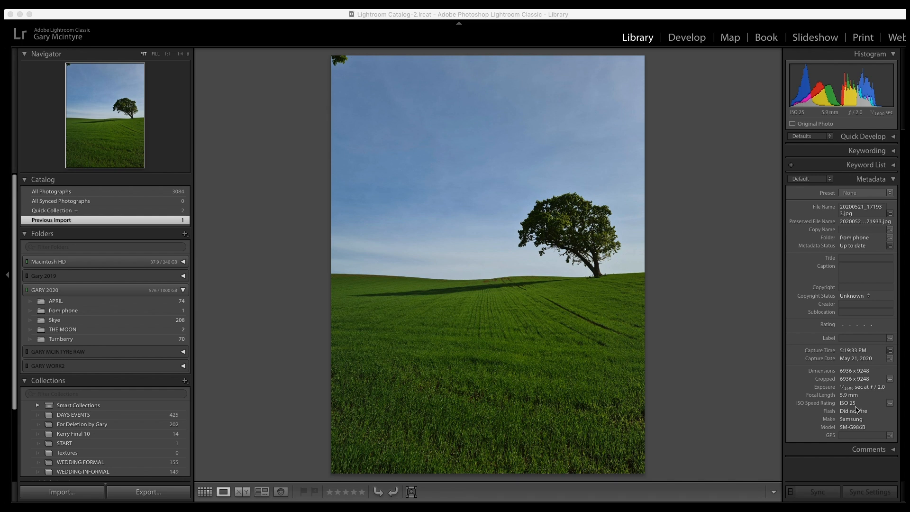
mouse_move(858, 406)
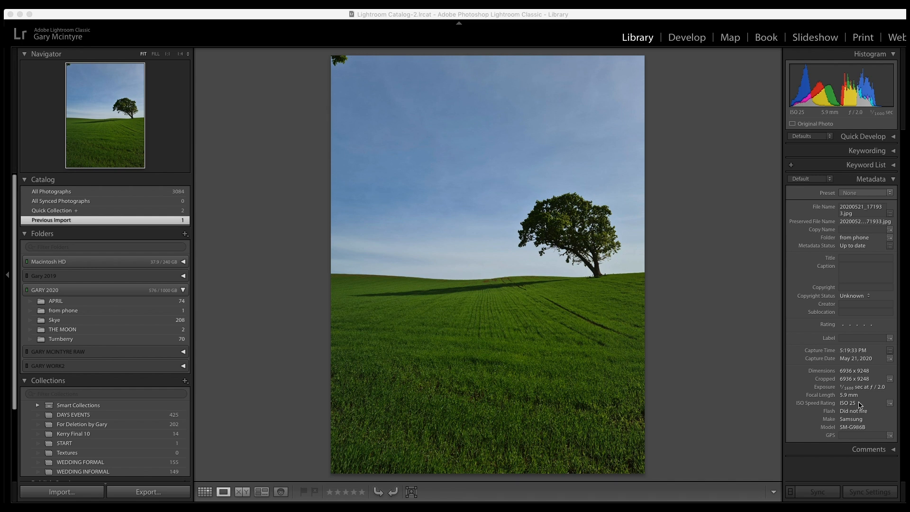
mouse_move(544, 341)
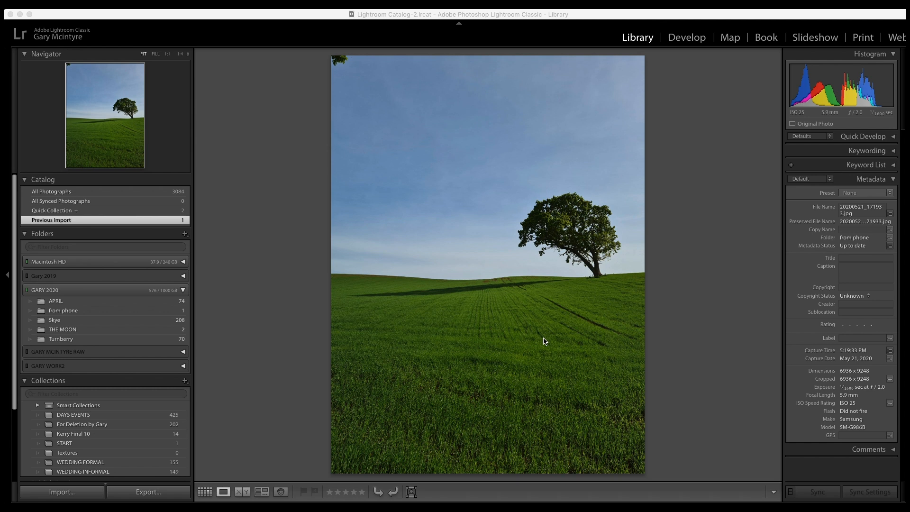
mouse_move(585, 301)
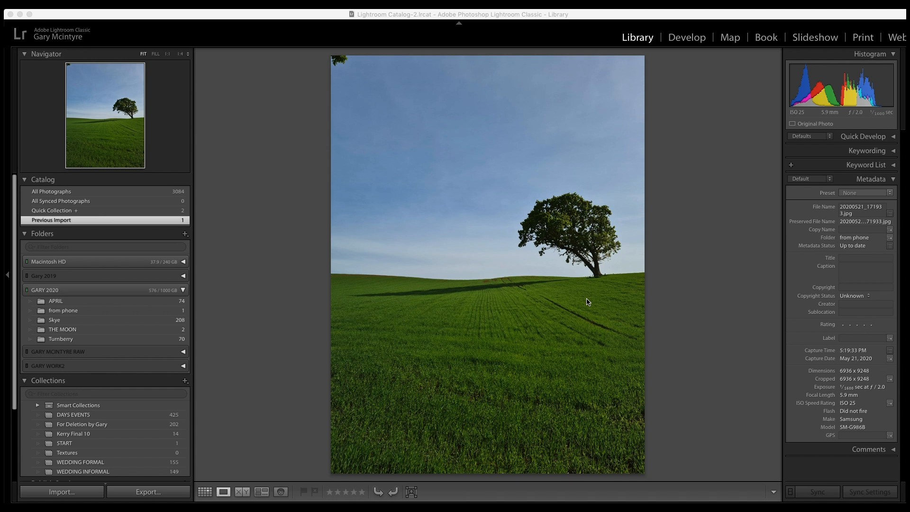
mouse_move(593, 306)
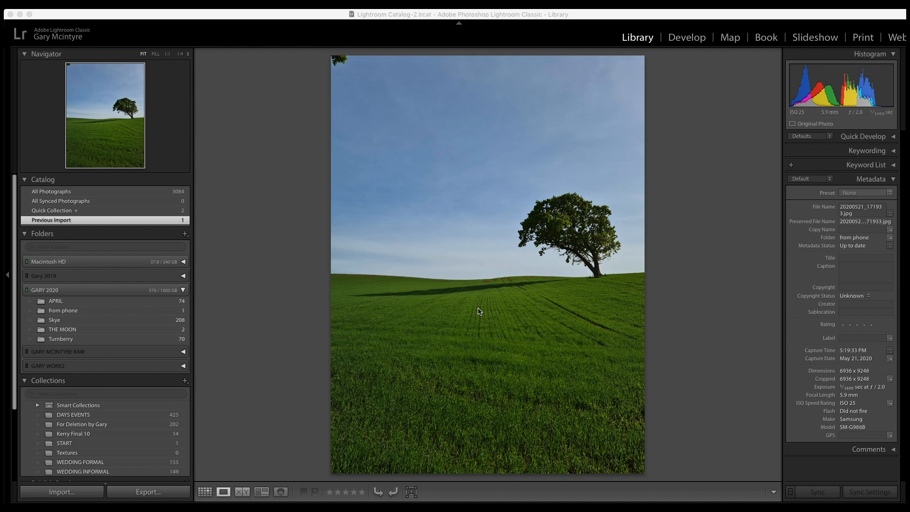
mouse_move(694, 50)
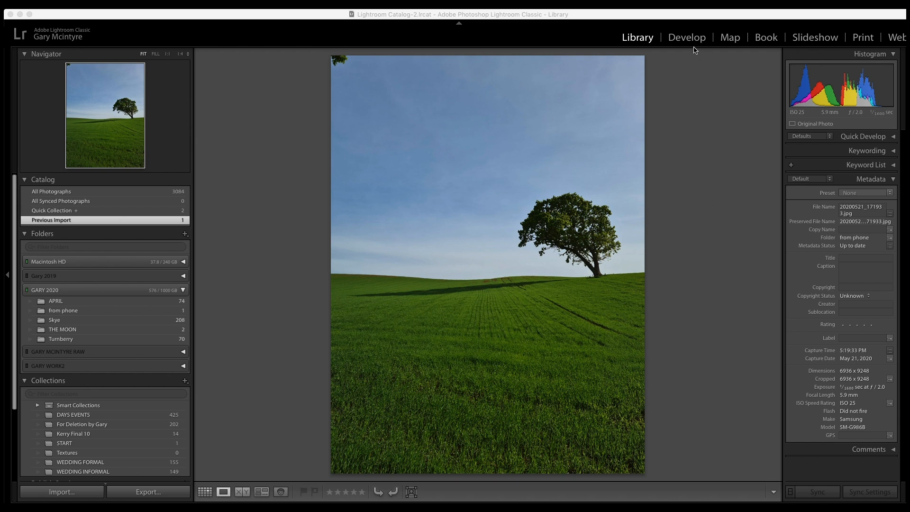
- Switch the lone-tree photo into the Develop module for editing
click(686, 37)
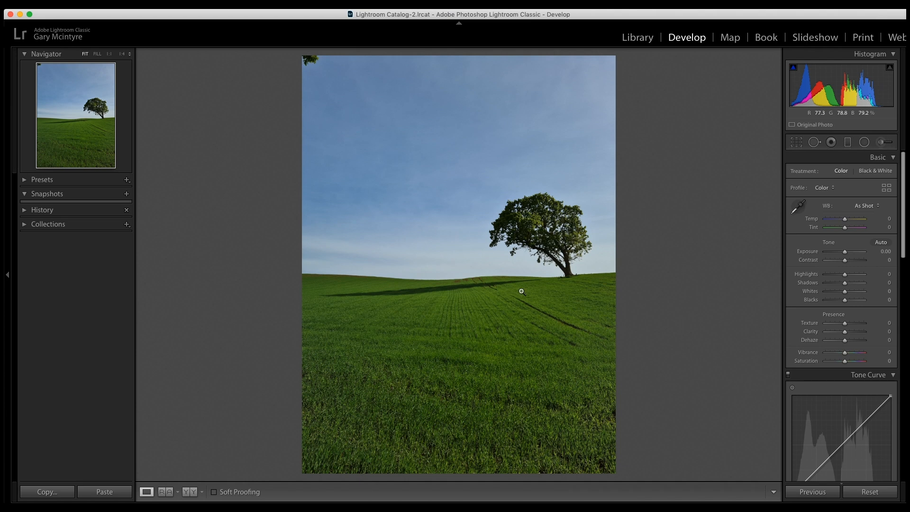
mouse_move(491, 275)
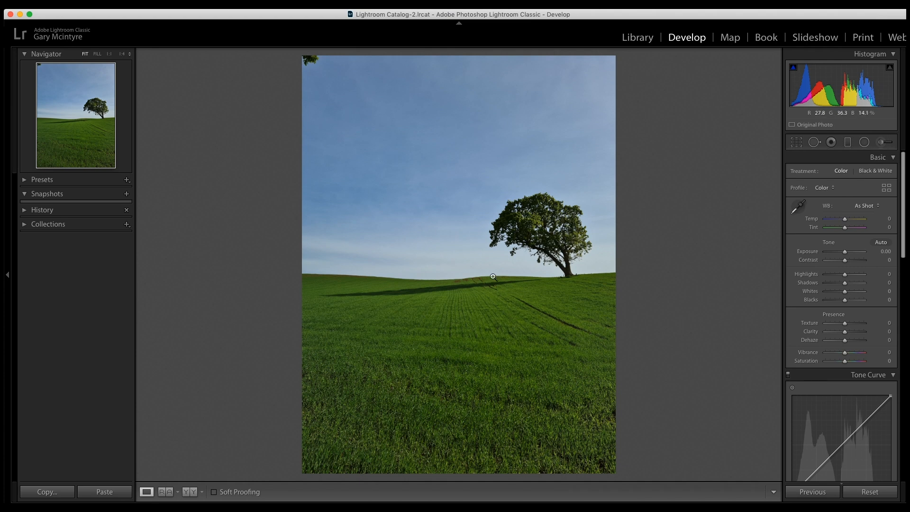
mouse_move(510, 281)
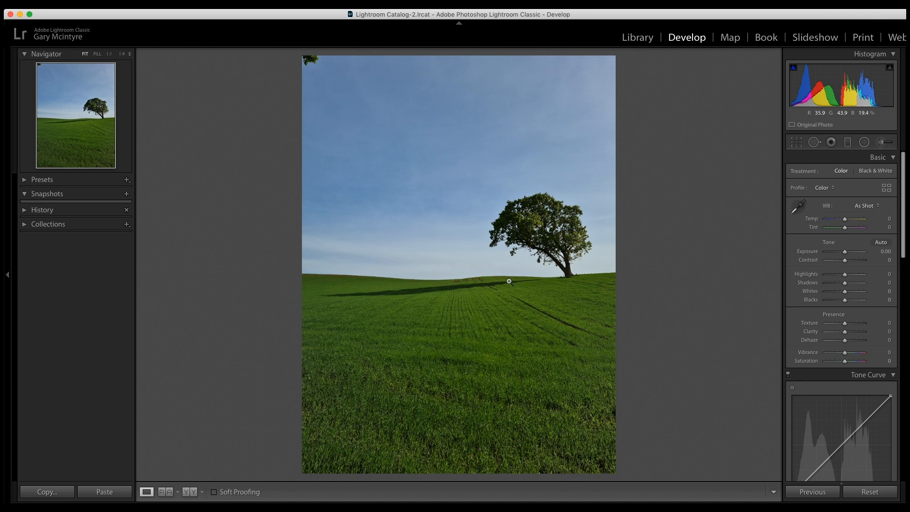
mouse_move(494, 277)
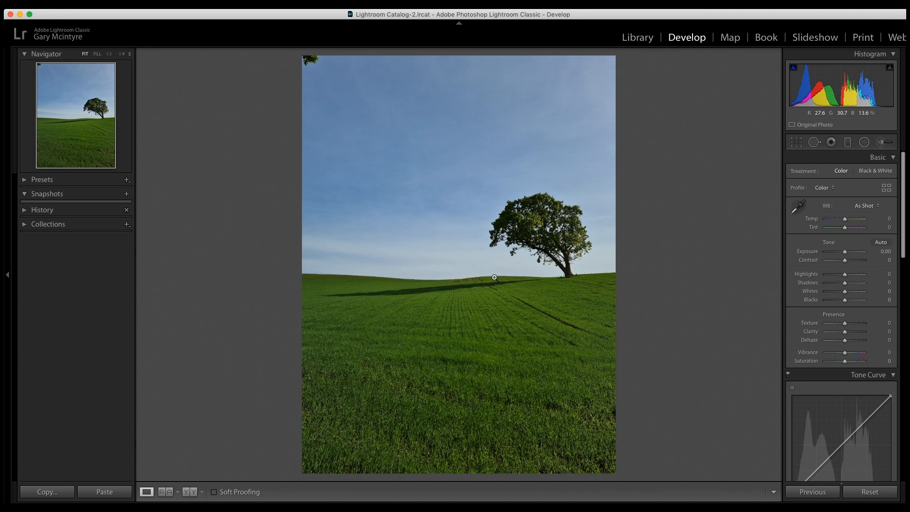
mouse_move(691, 47)
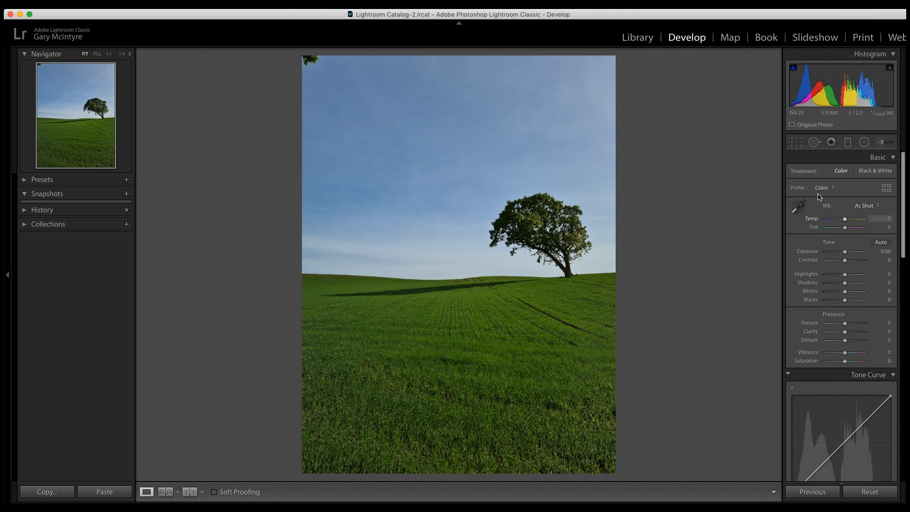
- Crop the photo to a 4 x 5 / 8 x 10 portrait ratio, trimming sky and field
click(795, 141)
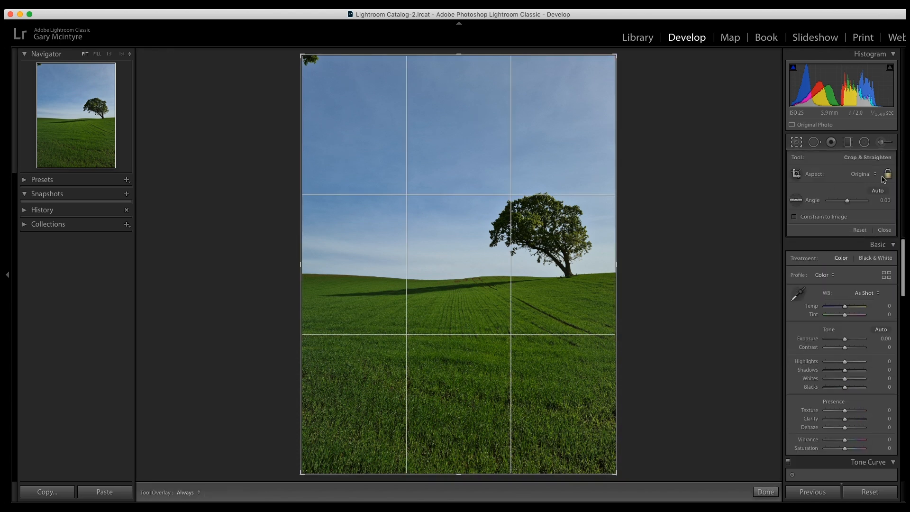
click(864, 174)
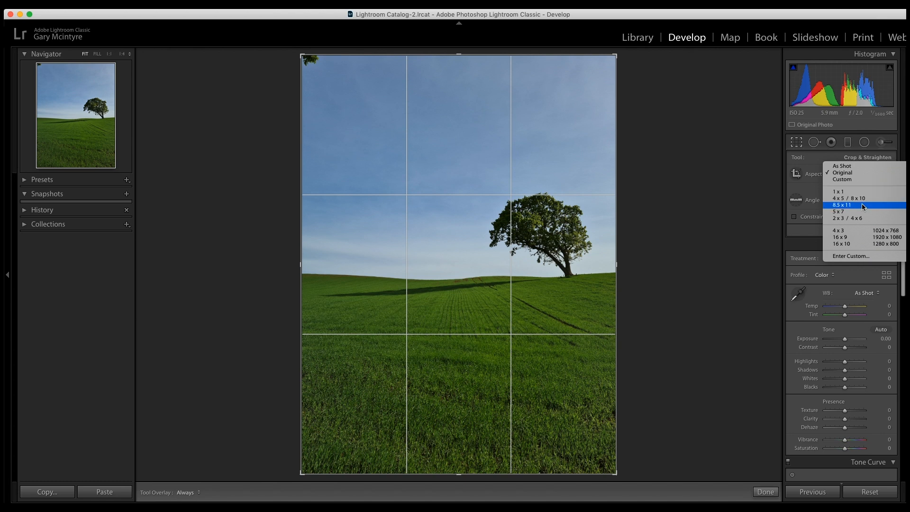
click(848, 198)
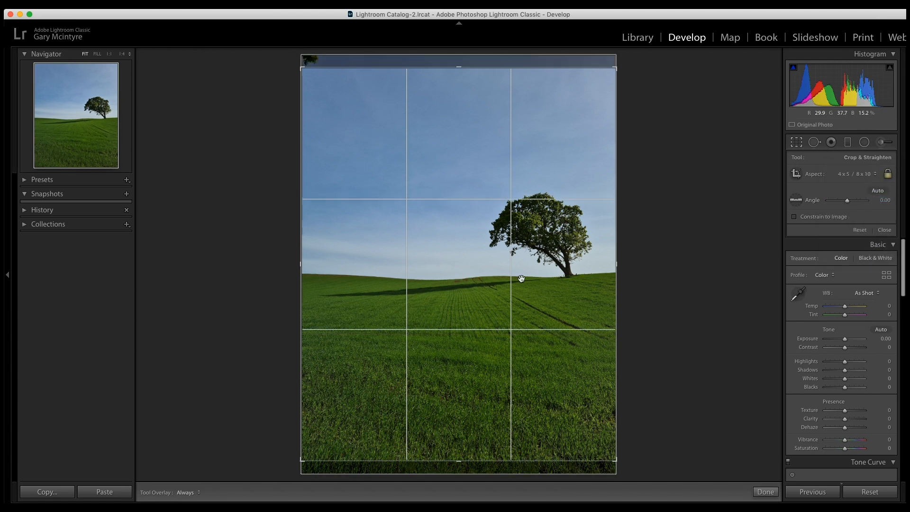
mouse_move(383, 175)
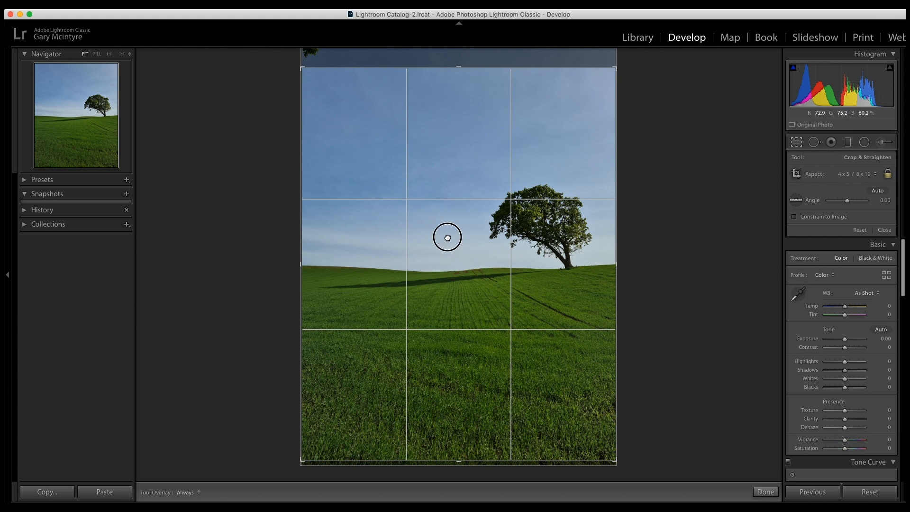
click(764, 491)
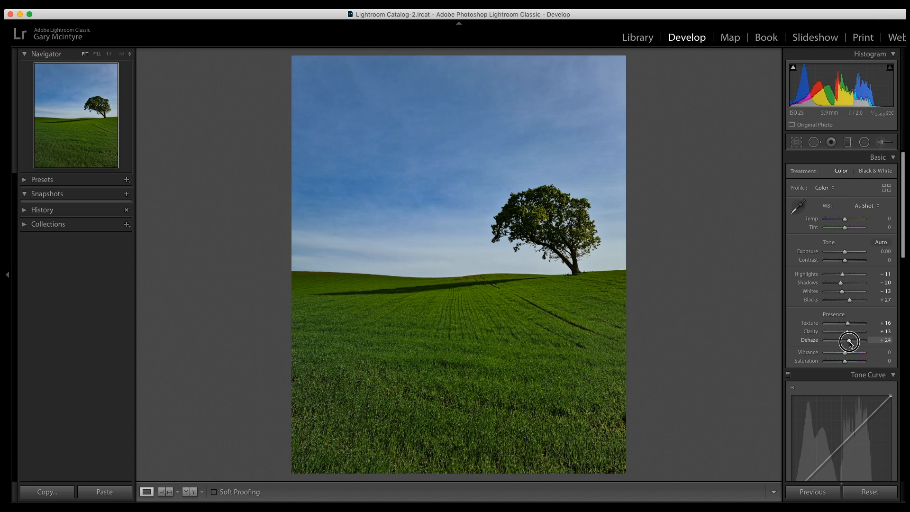
mouse_move(839, 256)
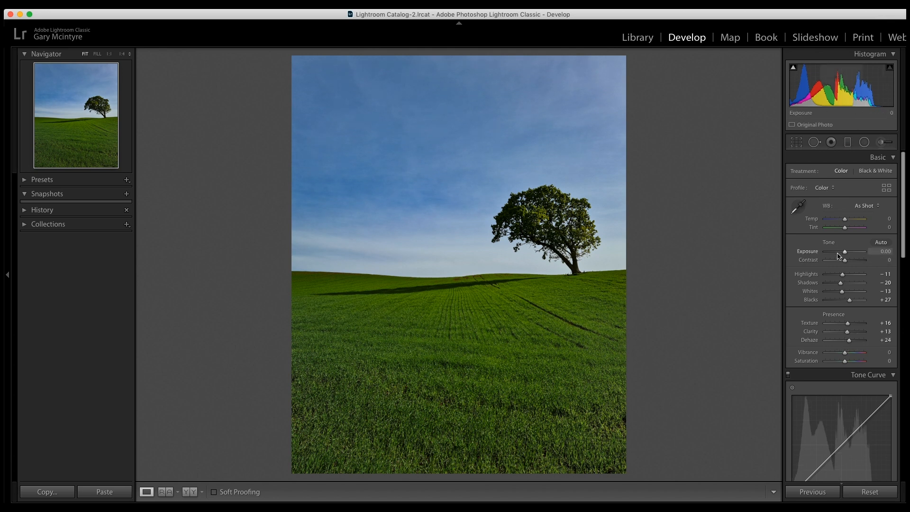
- In HSL/Color, lower Blue saturation to −32 and Green to −17, checking Luminance alongside
scroll(down, 3)
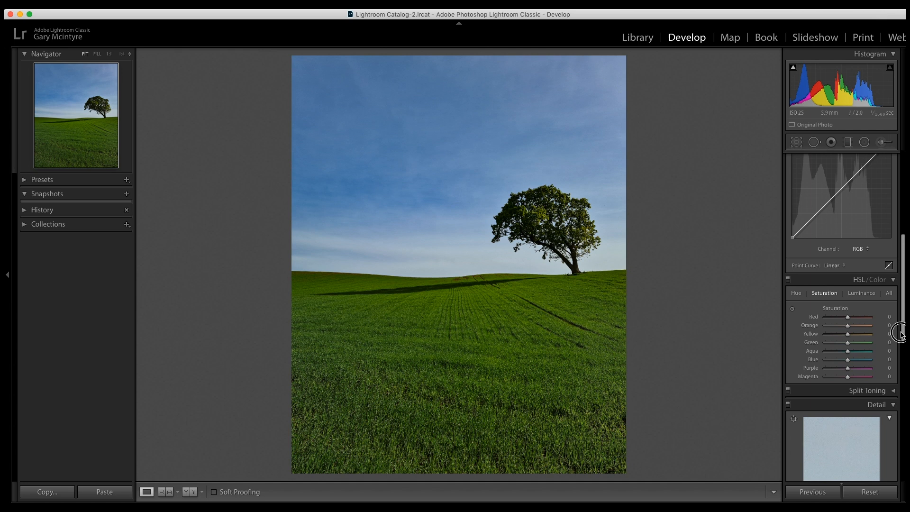
scroll(down, 3)
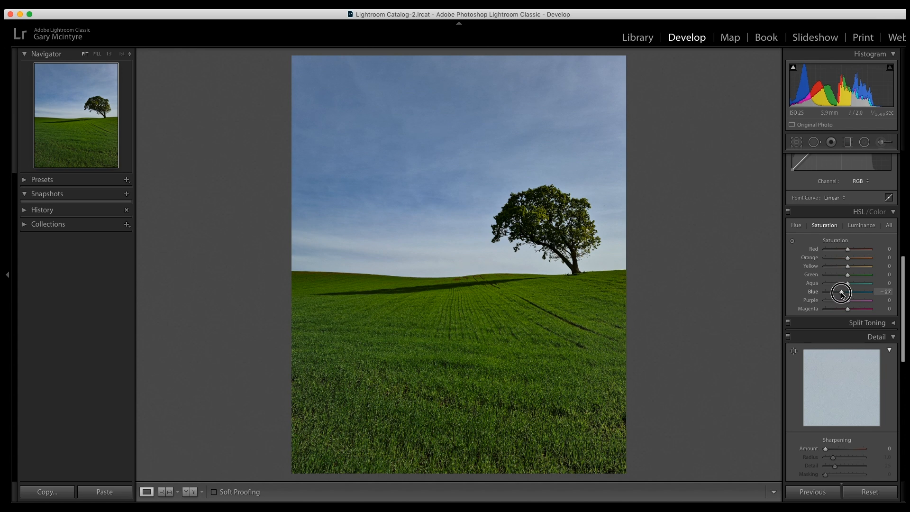
click(861, 226)
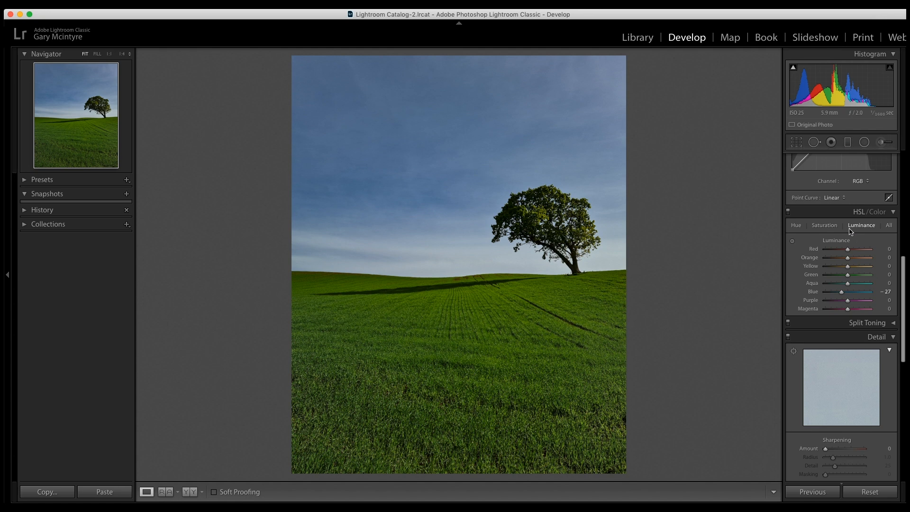
click(823, 225)
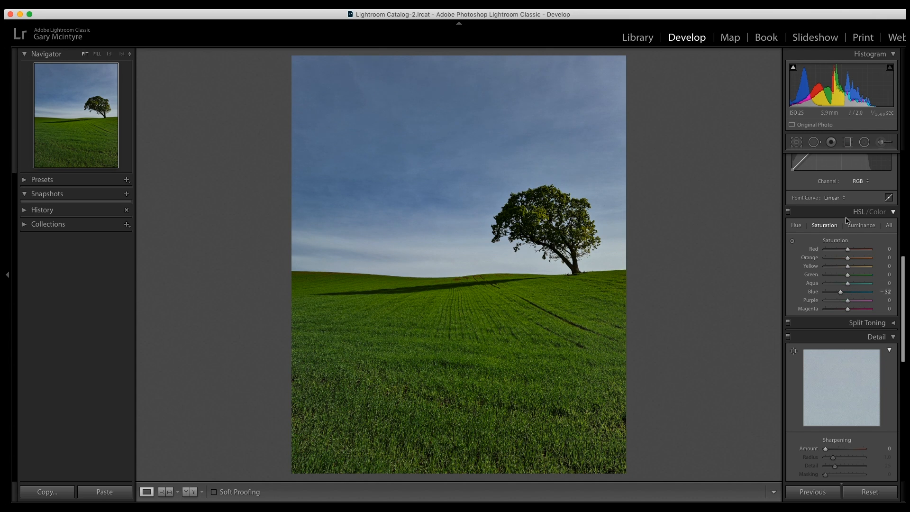
mouse_move(660, 354)
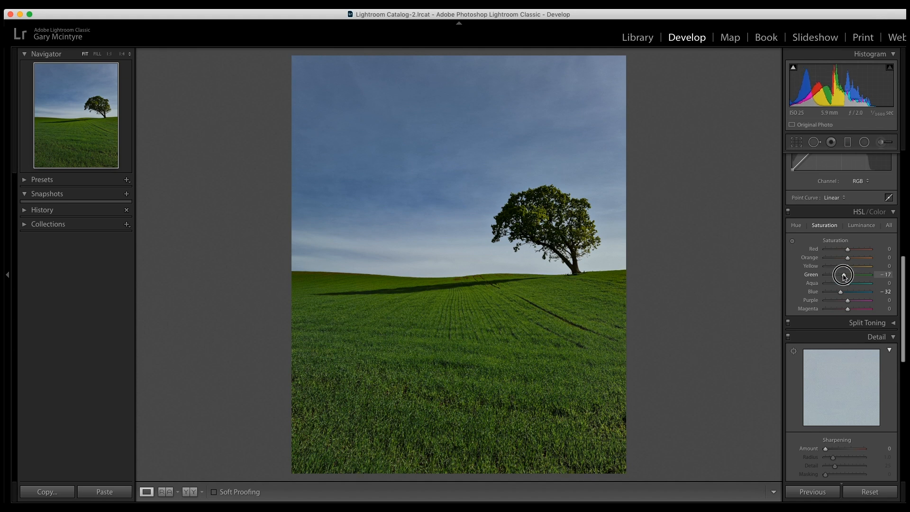
click(861, 226)
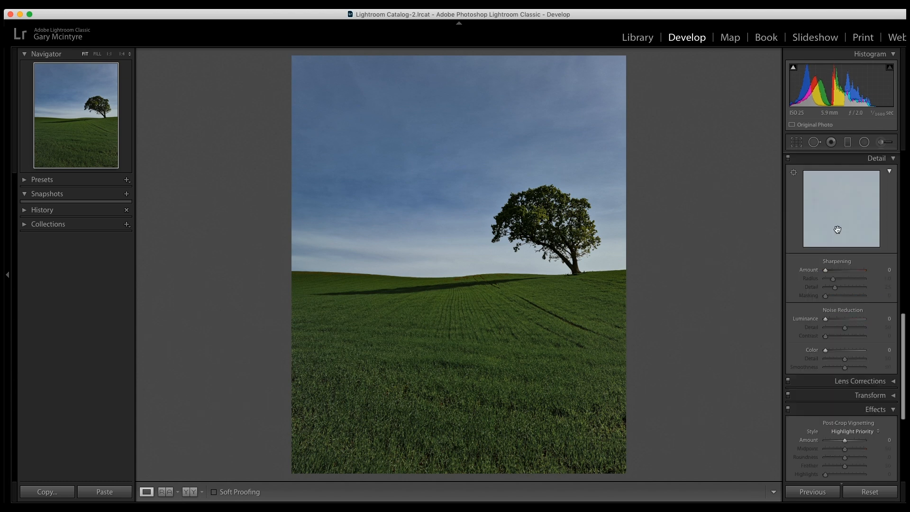
mouse_move(826, 257)
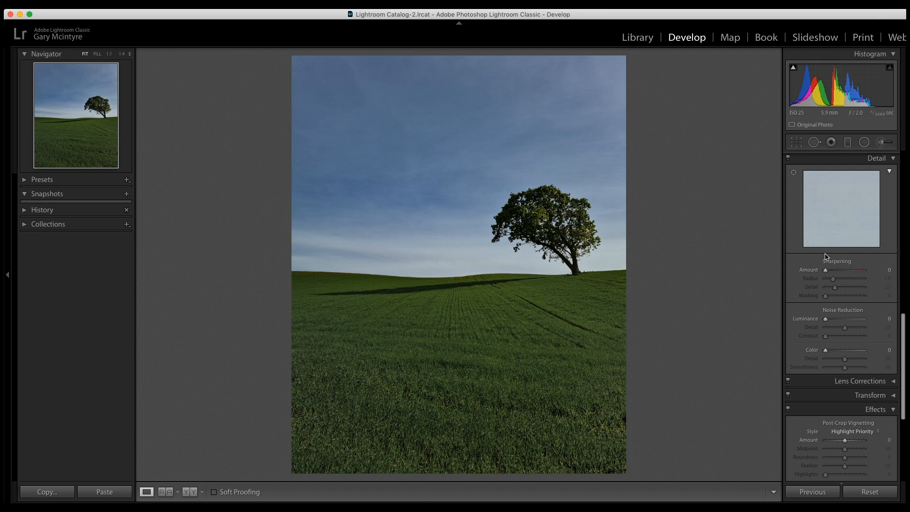
mouse_move(854, 226)
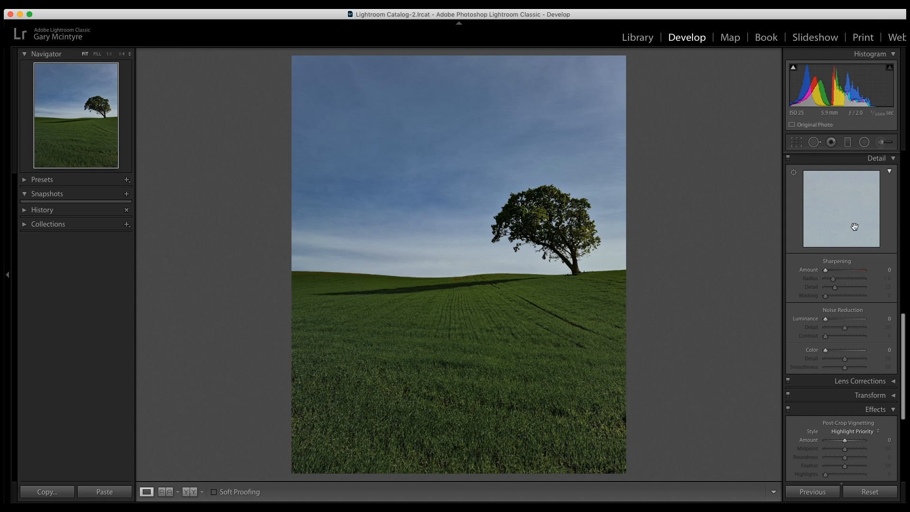
mouse_move(799, 180)
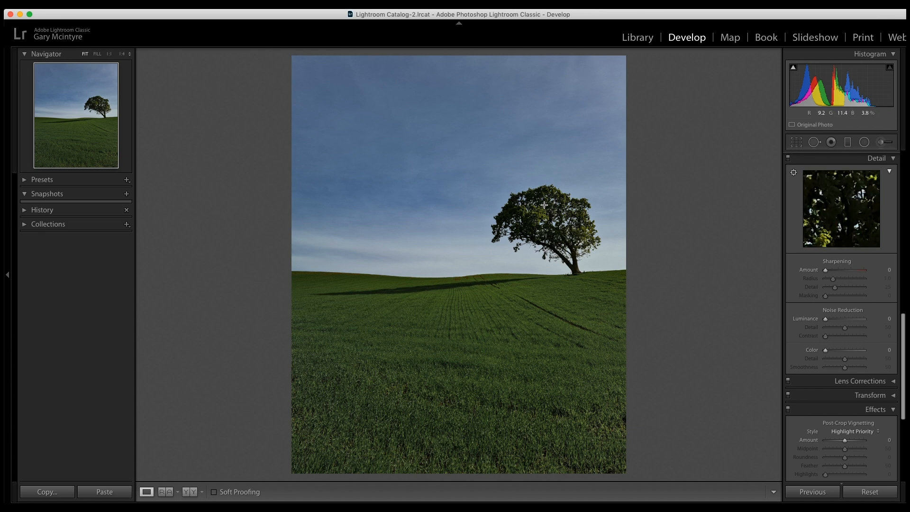
mouse_move(539, 210)
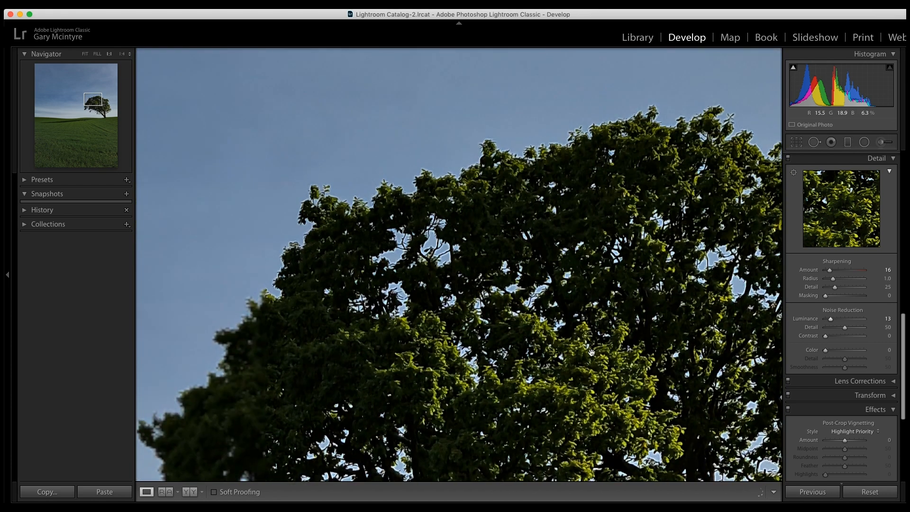
- Inspect tree and sky at 1:1 while applying sharpening 16 and luminance noise reduction 13
click(84, 53)
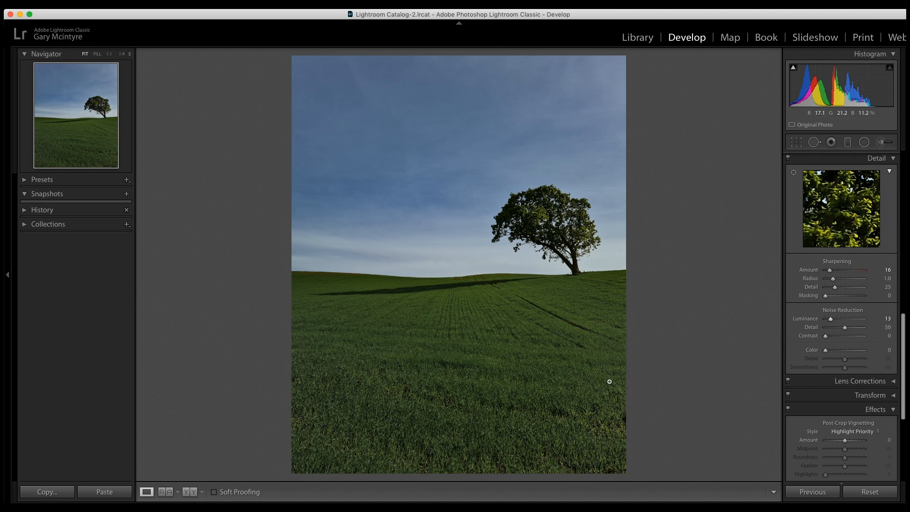
mouse_move(381, 190)
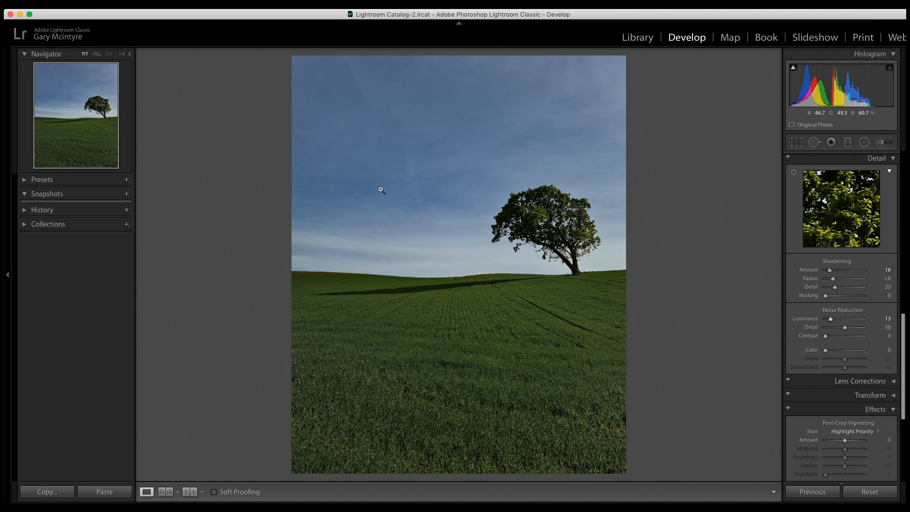
click(381, 189)
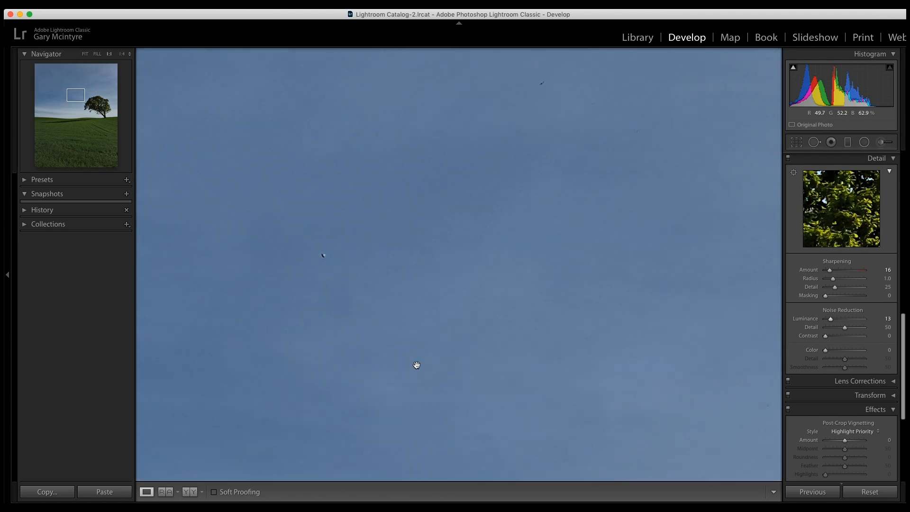
mouse_move(591, 105)
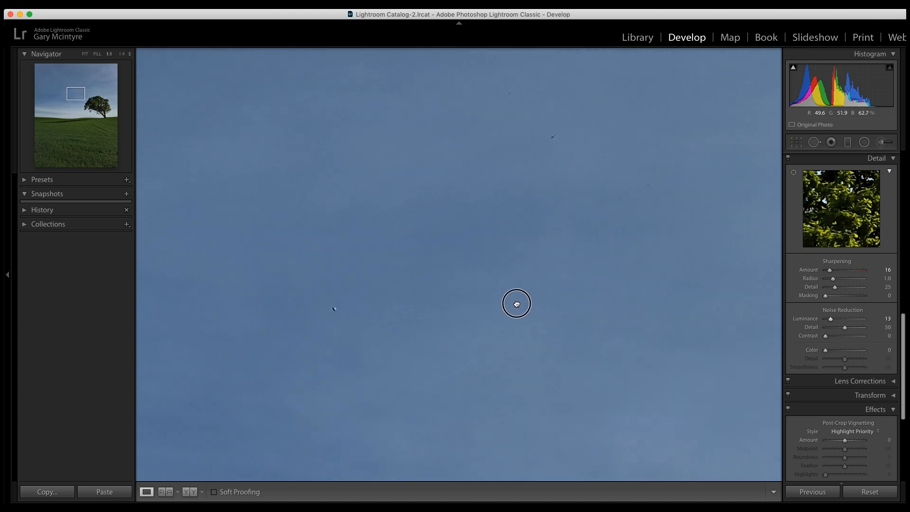
click(85, 53)
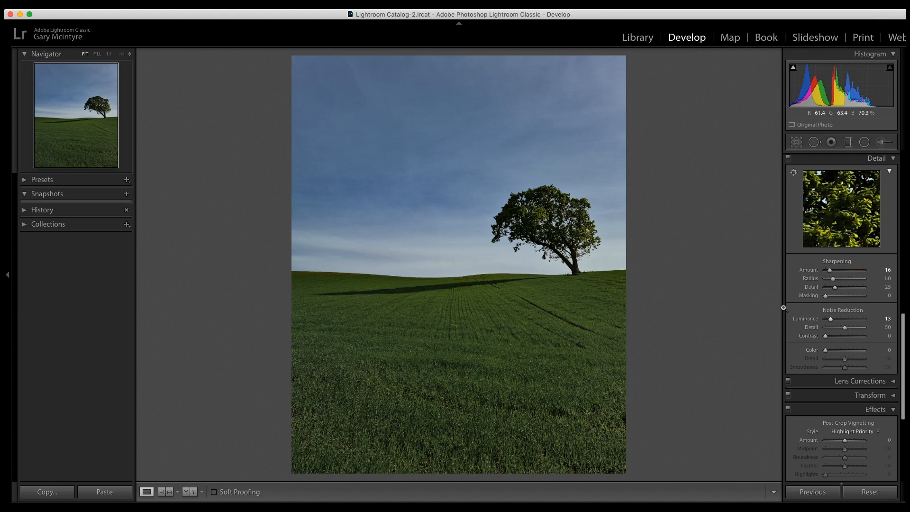
- Add a graduated filter over the upper sky with exposure −1.05 and sharpness 18
scroll(down, 3)
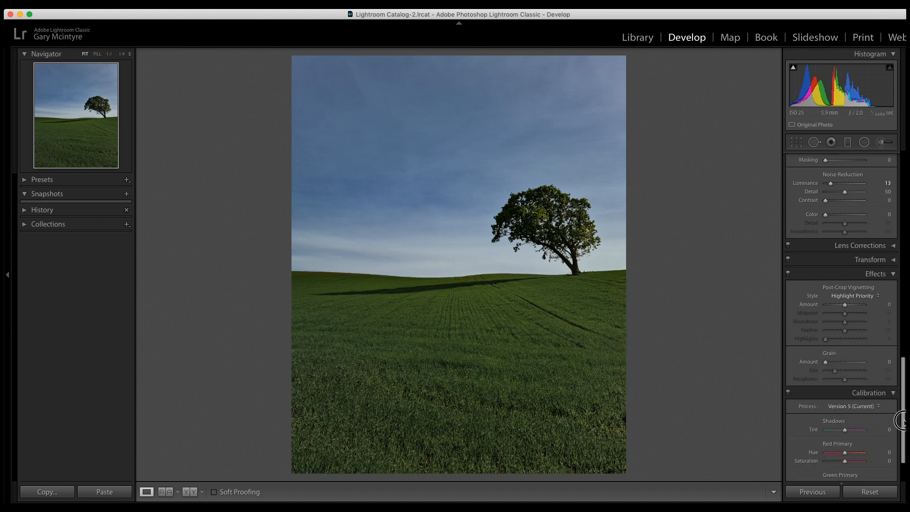
scroll(down, 3)
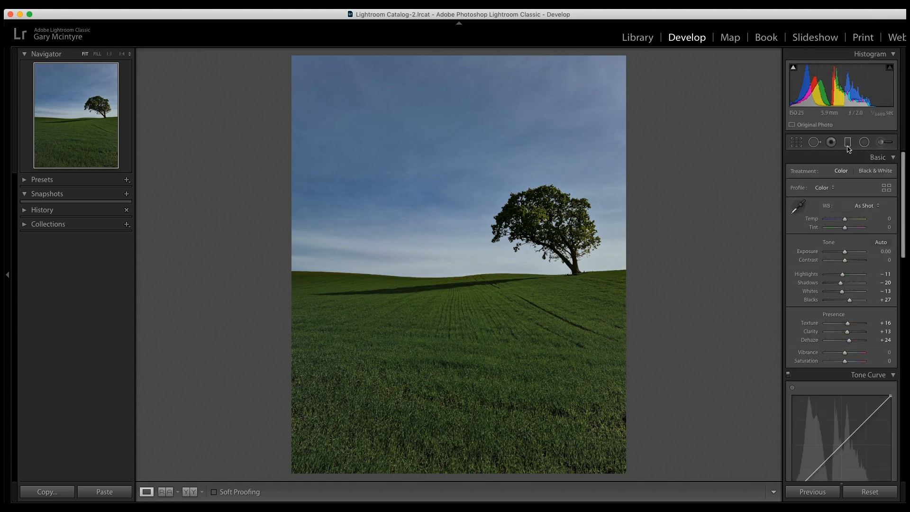
click(847, 141)
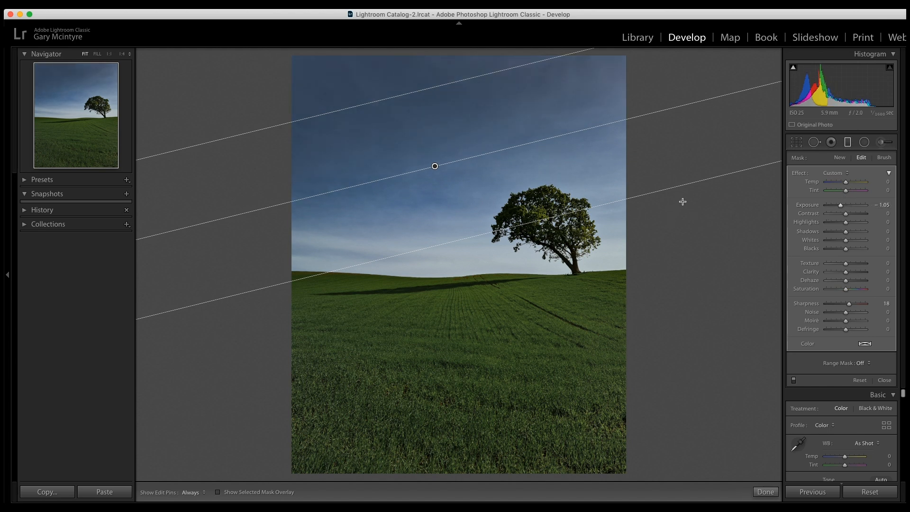
mouse_move(554, 141)
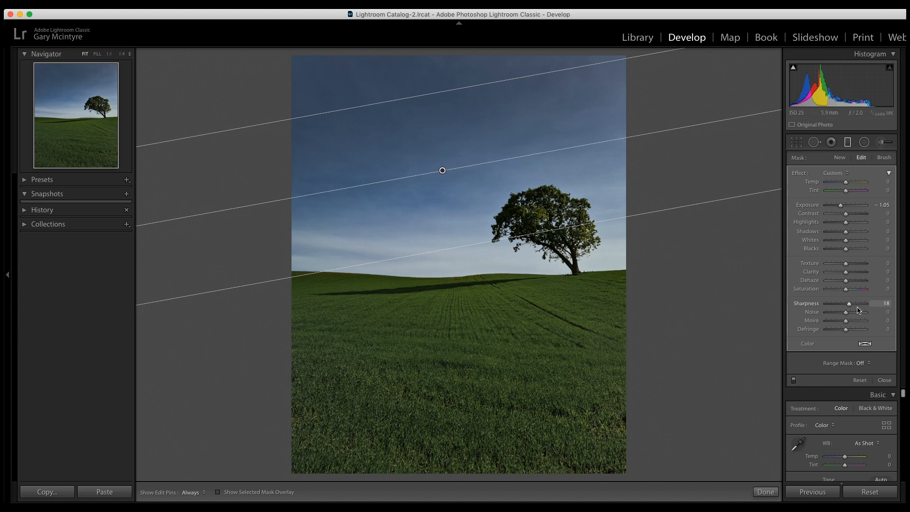
- Set the graduated filter's mask brush to Erase with size 5 and flow 100
click(883, 157)
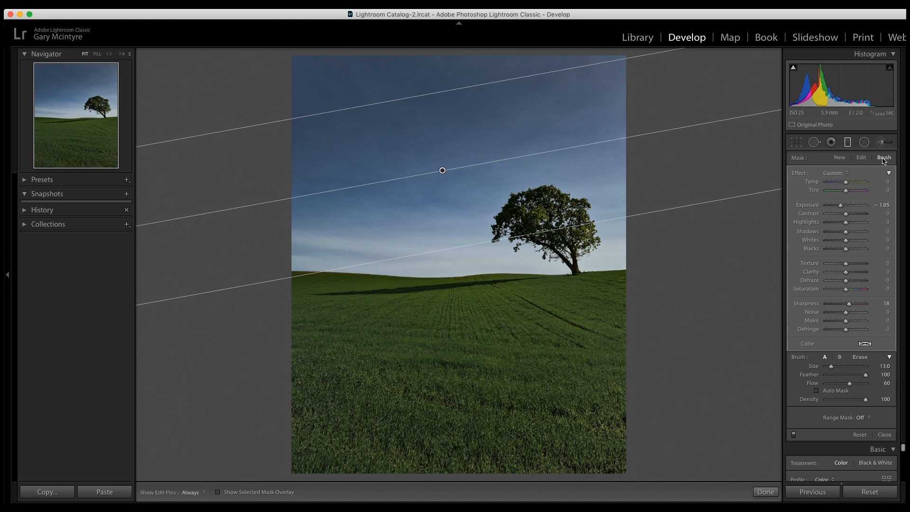
click(859, 357)
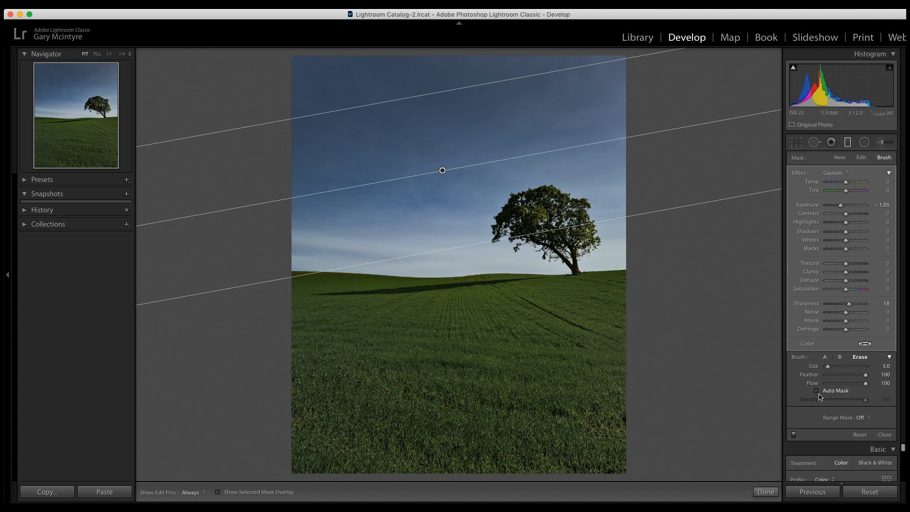
mouse_move(533, 225)
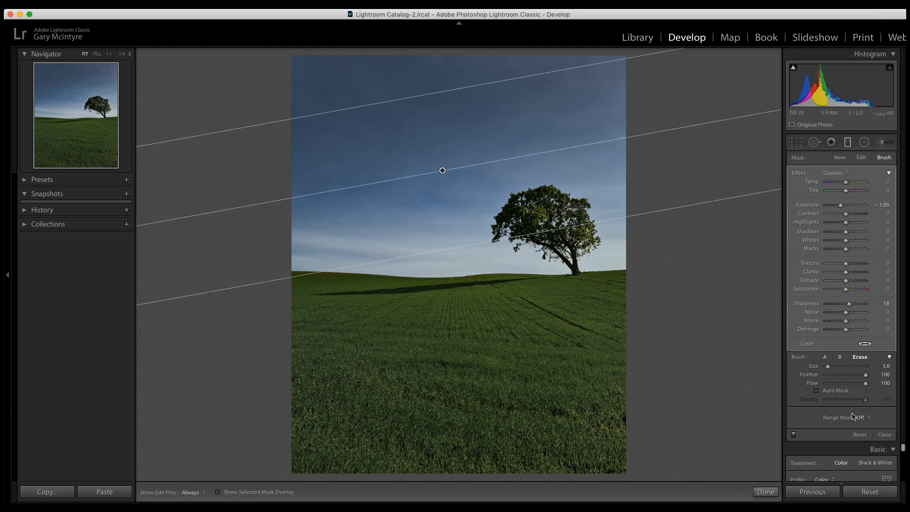
mouse_move(858, 414)
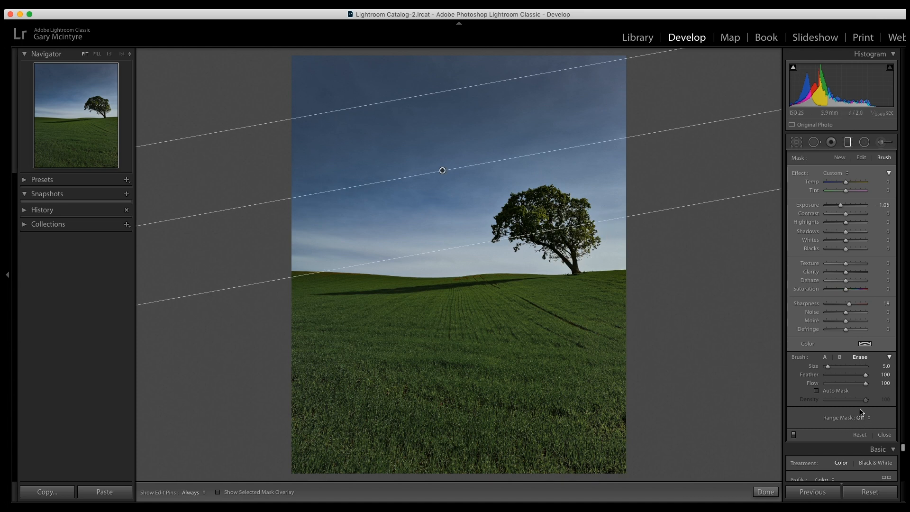
mouse_move(841, 240)
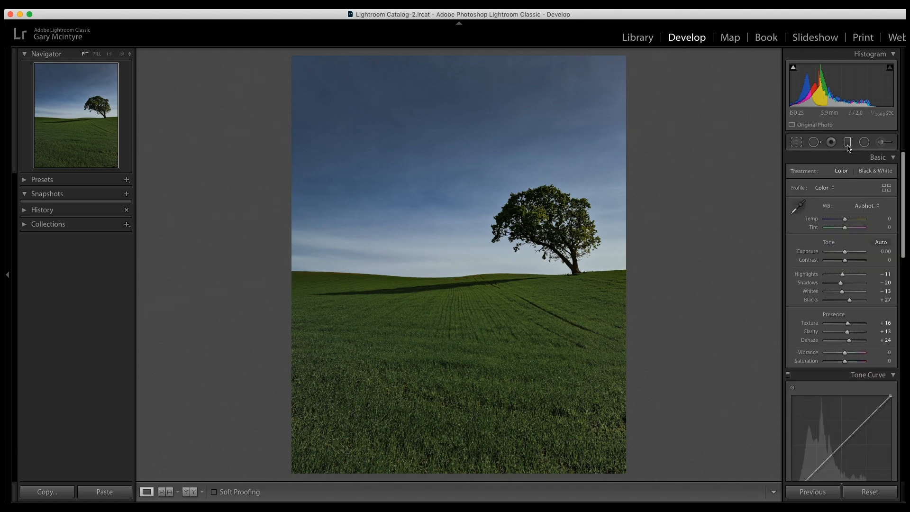
- Inspect the grass at 1:4 zoom, then return to the full-photo Fit view
click(96, 54)
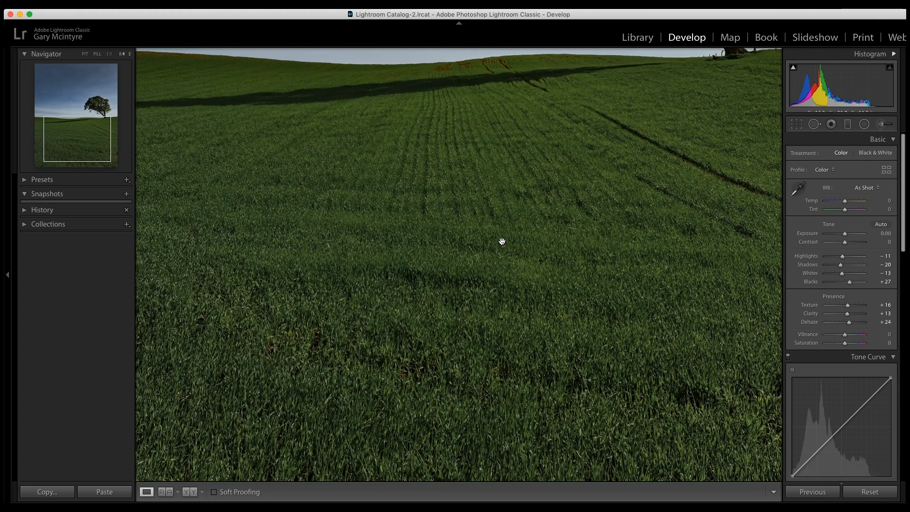
click(84, 54)
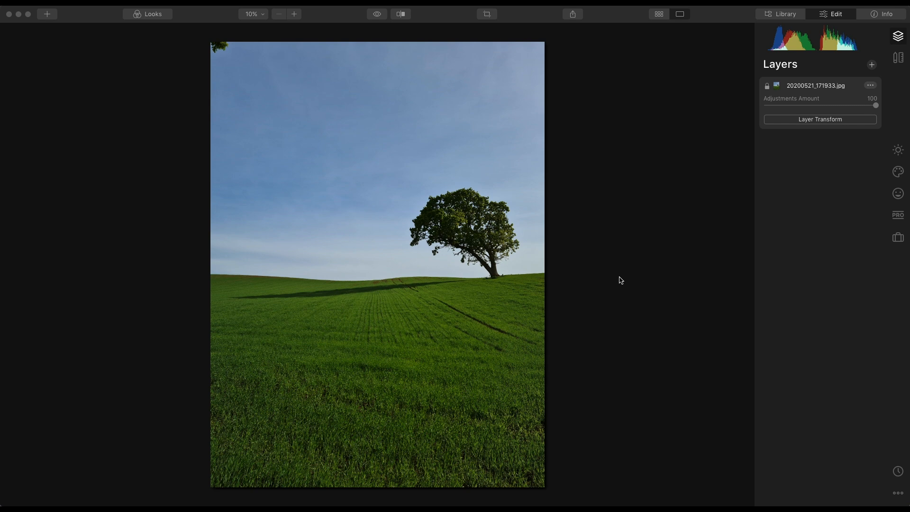
mouse_move(617, 134)
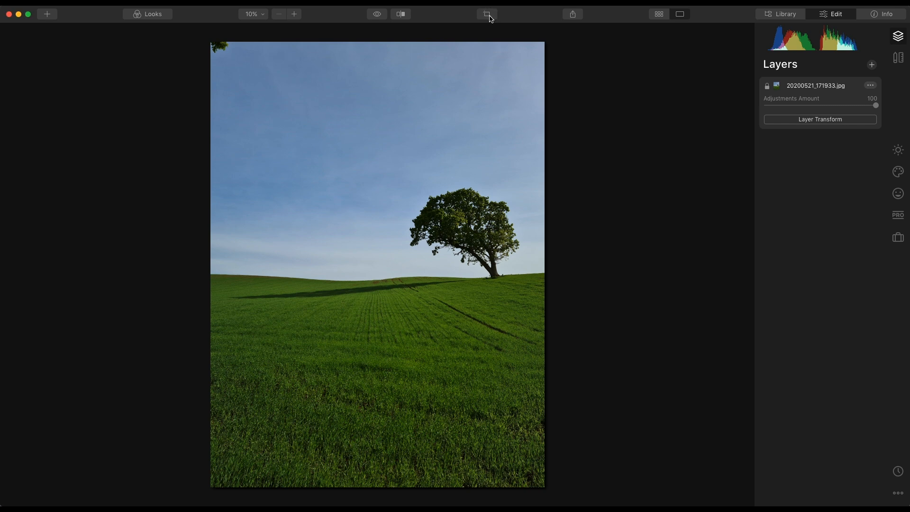
- Crop the tree photo to a 4:5 portrait ratio in Luminar, trimming top and bottom
click(486, 14)
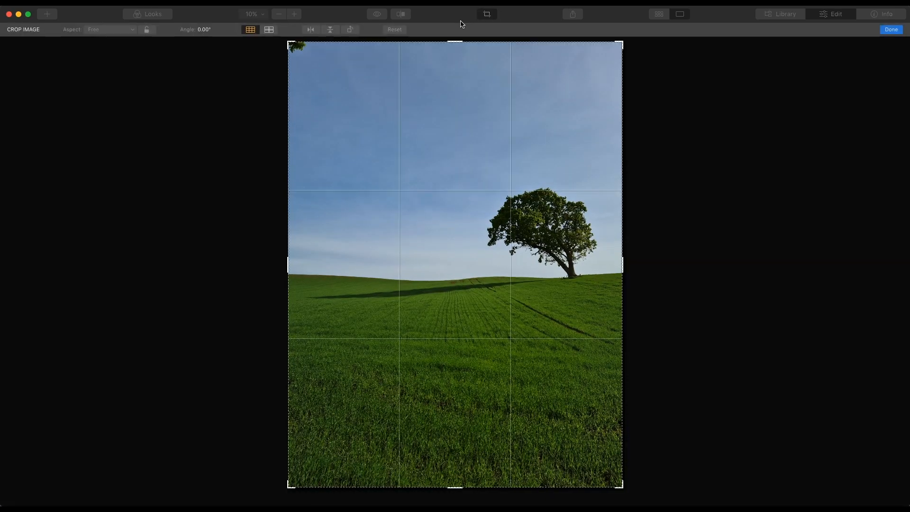
click(109, 29)
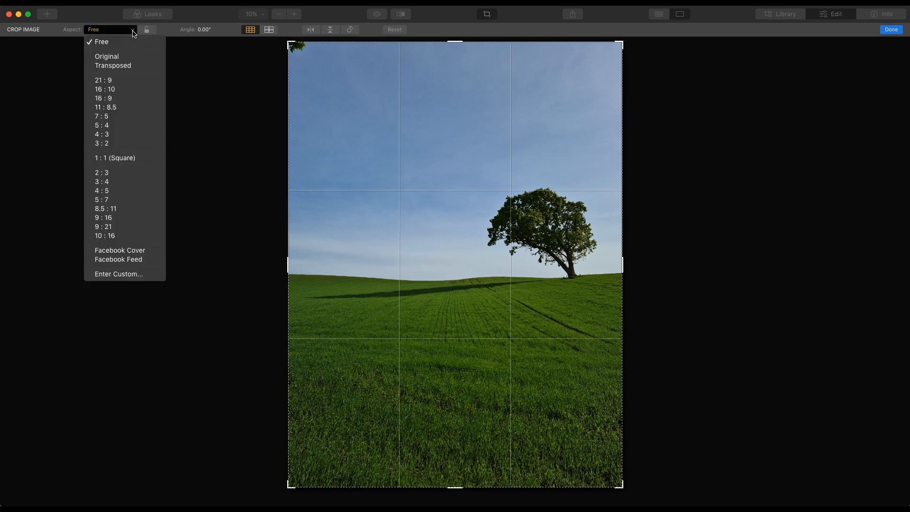
mouse_move(105, 208)
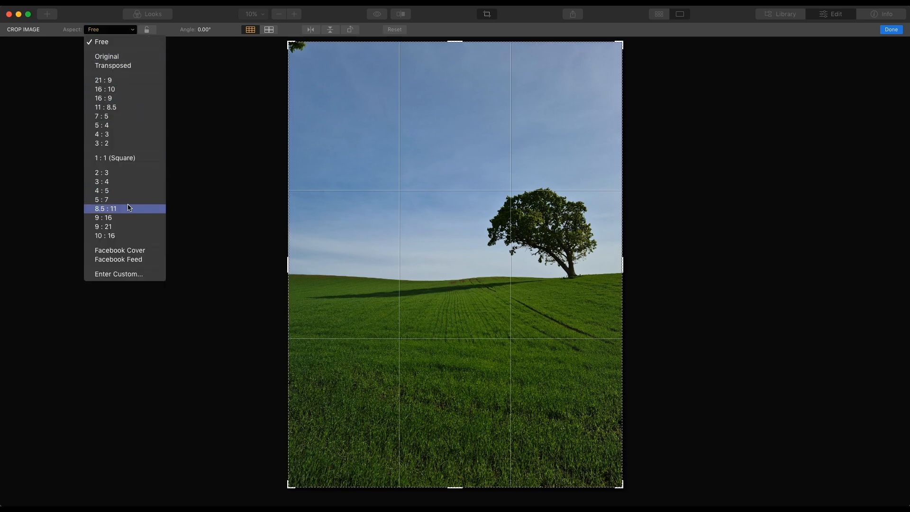
mouse_move(127, 190)
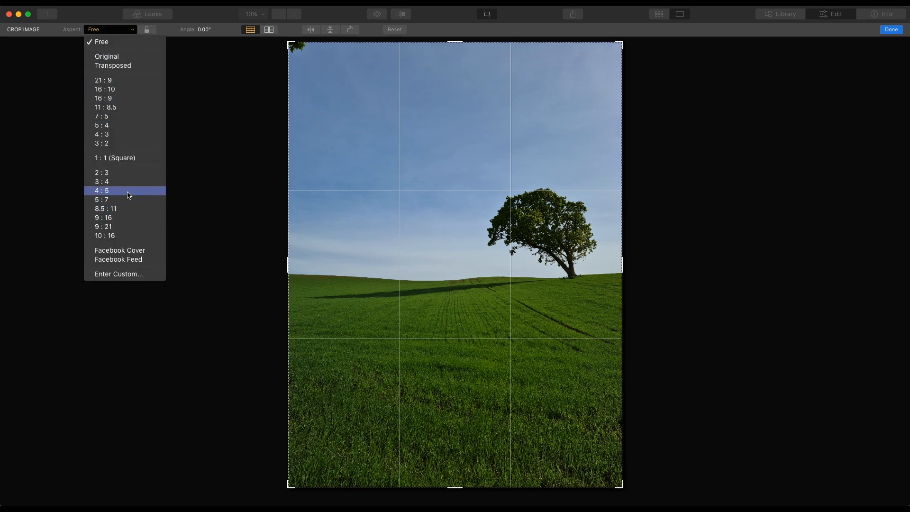
click(102, 191)
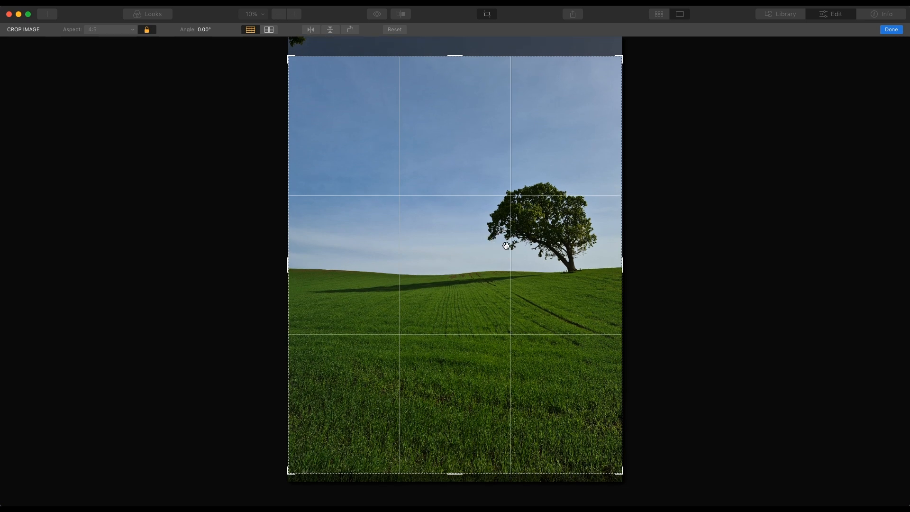
click(890, 30)
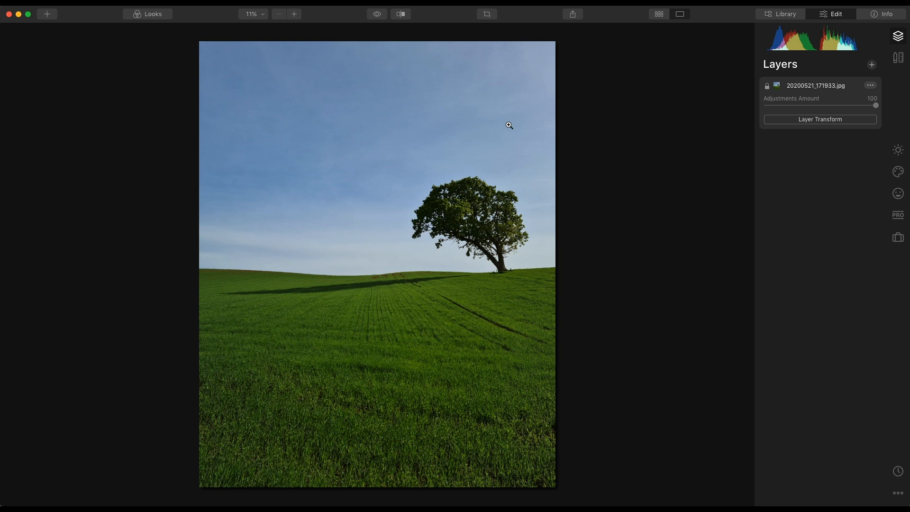
mouse_move(762, 192)
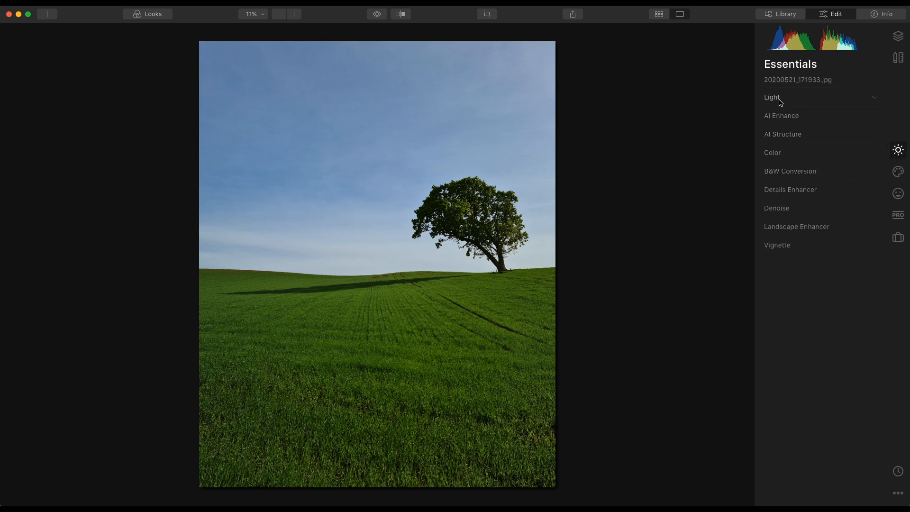
- Apply AI Enhance (Sky Enhancer 23, Accent 6) and AI Structure amount 5
click(780, 116)
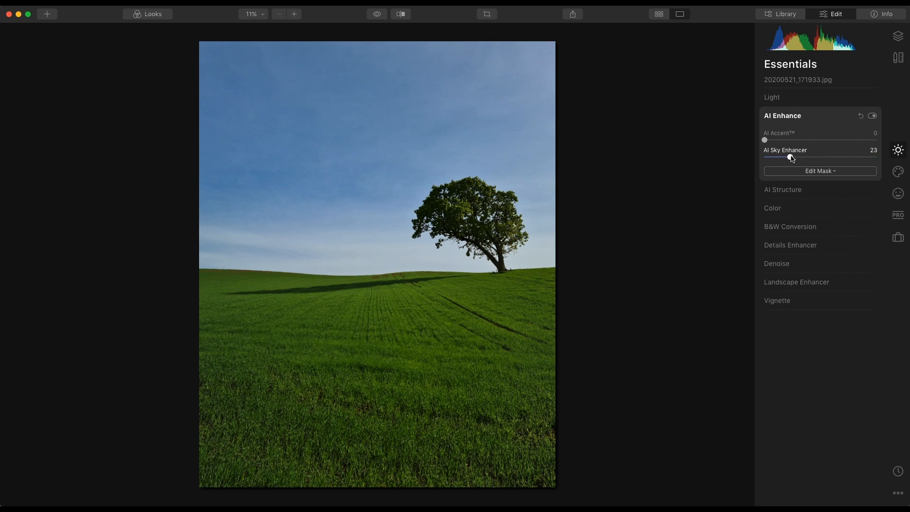
mouse_move(764, 140)
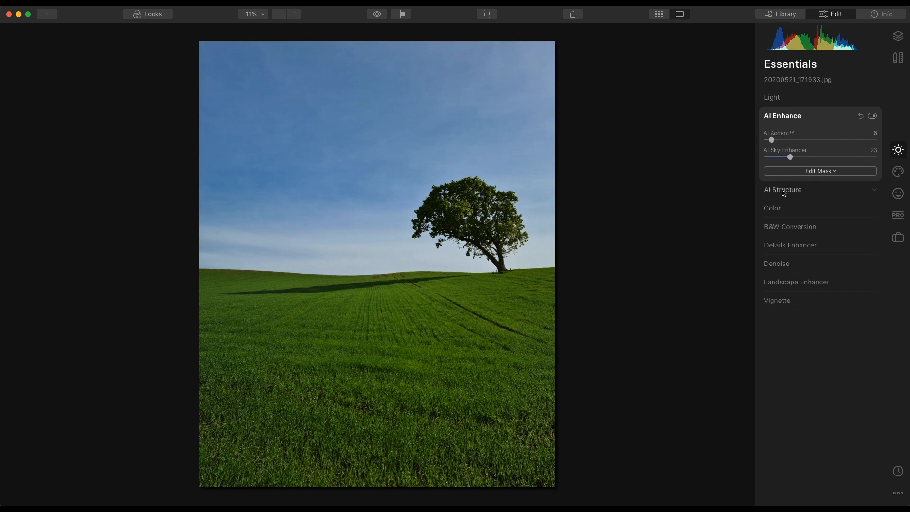
click(782, 190)
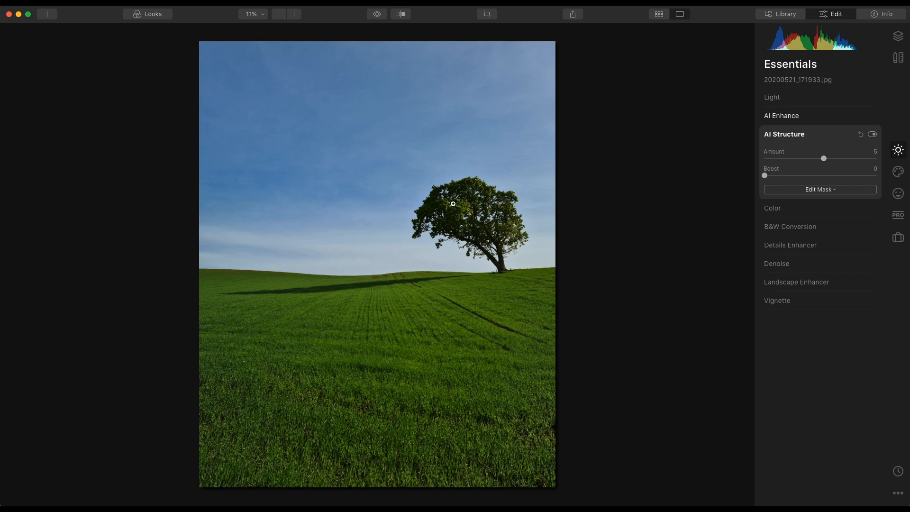
click(782, 134)
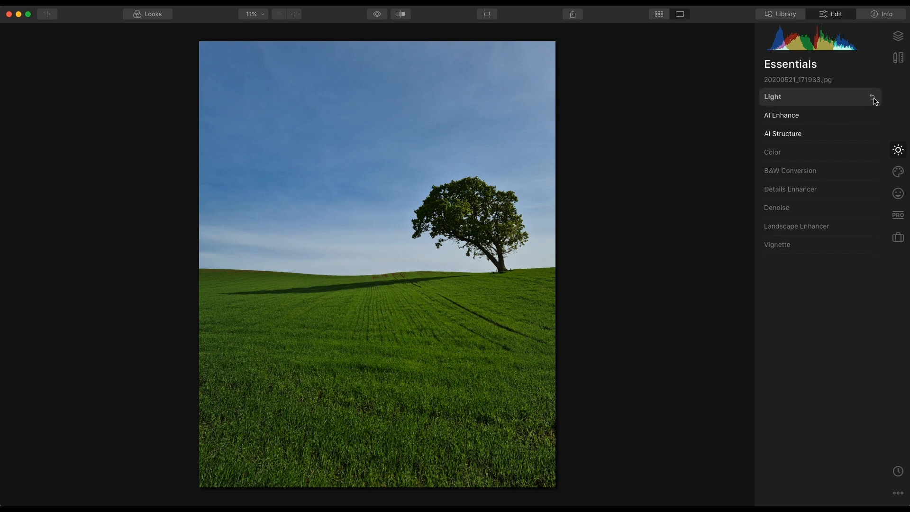
- Set Light to Smart Contrast 5, Highlights −10 and Shadows 2
click(773, 96)
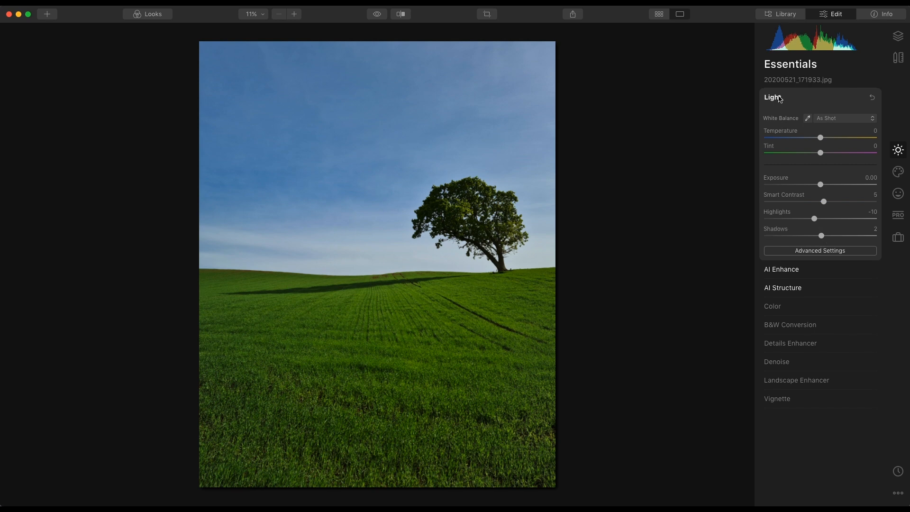
click(771, 96)
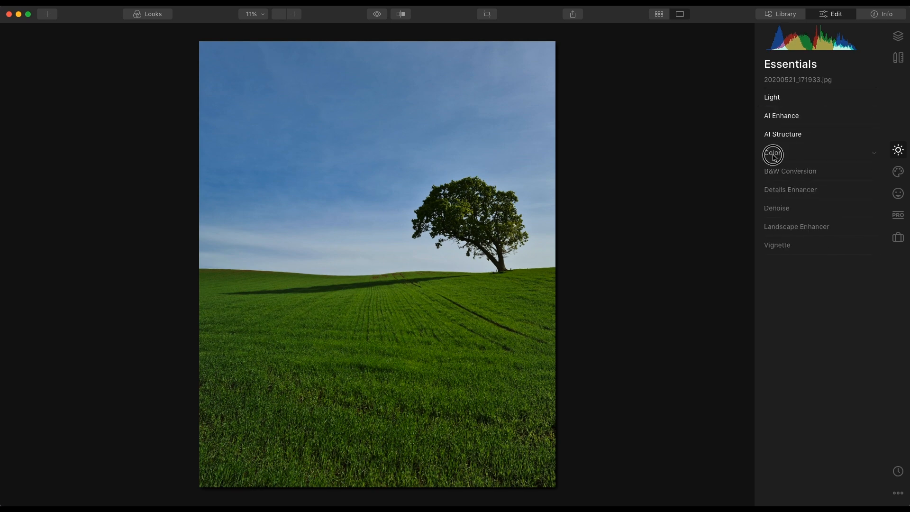
- Set Color saturation −8 and desaturate and darken the blue, yellow and green ranges
click(773, 153)
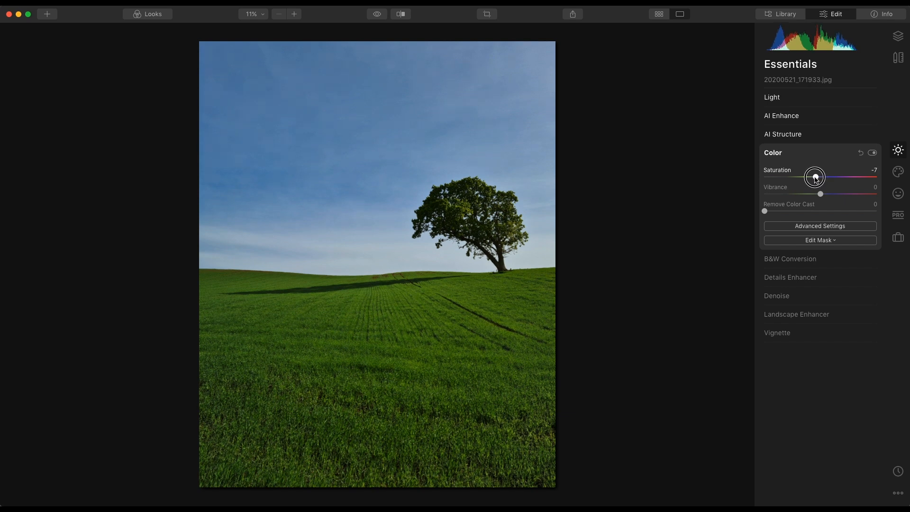
click(819, 226)
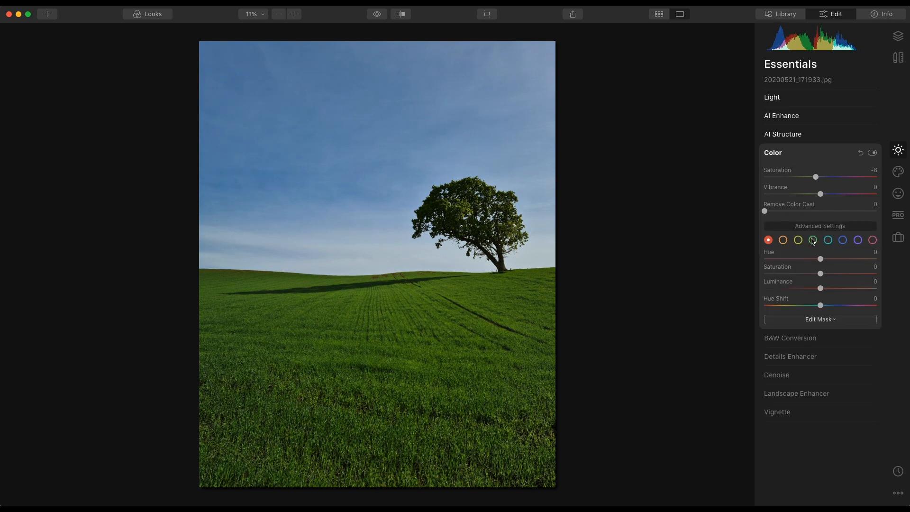
click(841, 239)
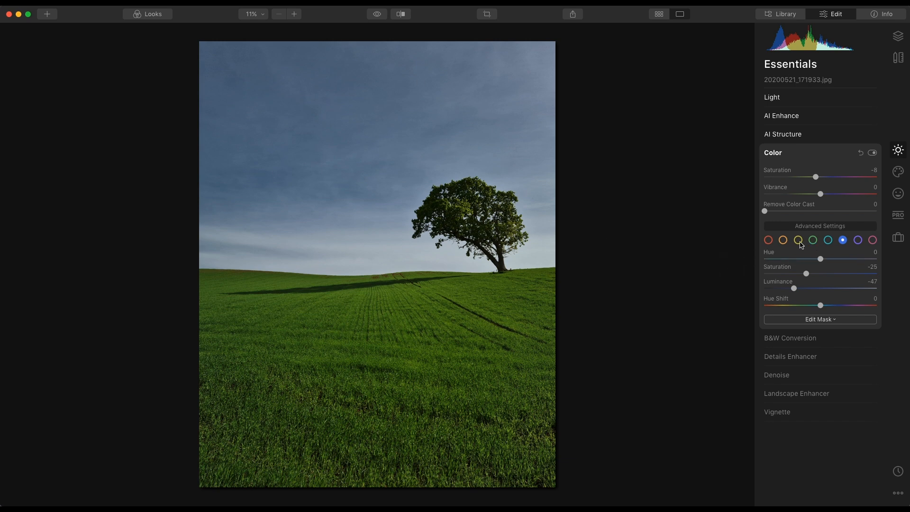
click(797, 239)
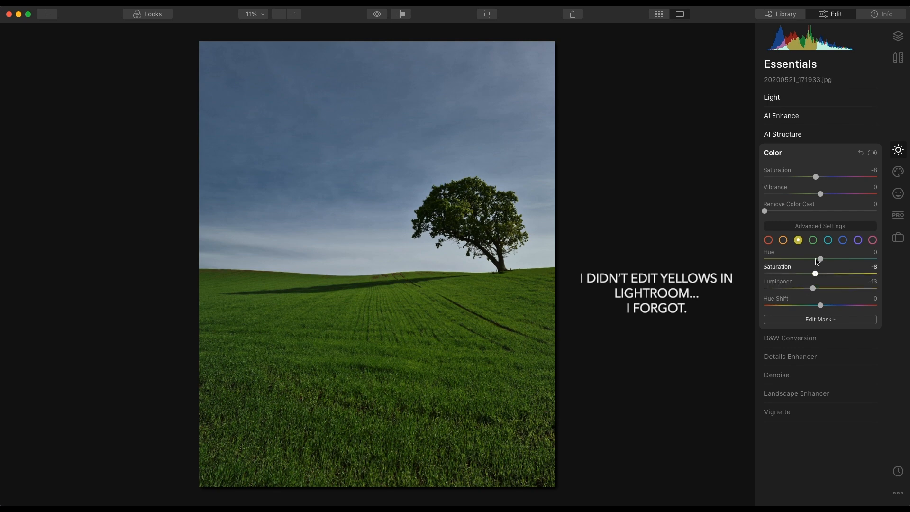
click(812, 240)
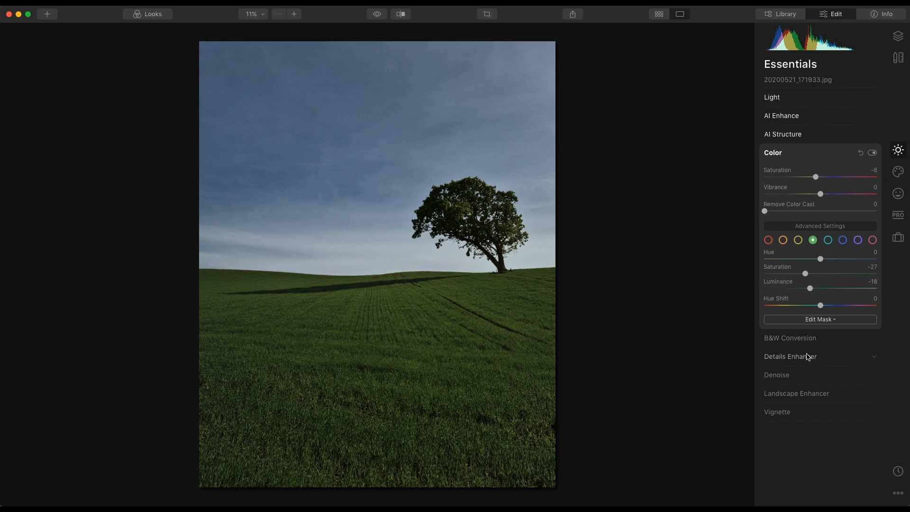
click(789, 356)
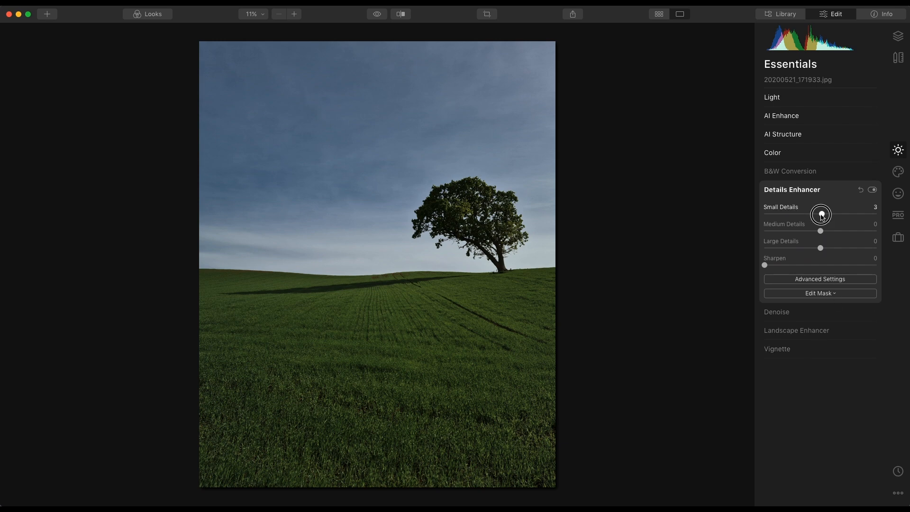
- In the Professional tools, add an Adjustable Gradient darkening the sky with Top Exposure -38
click(897, 215)
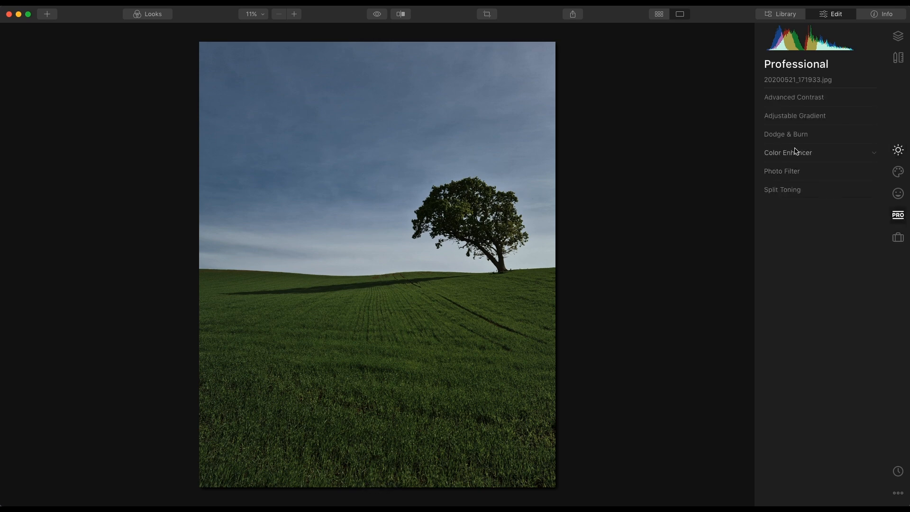
click(794, 115)
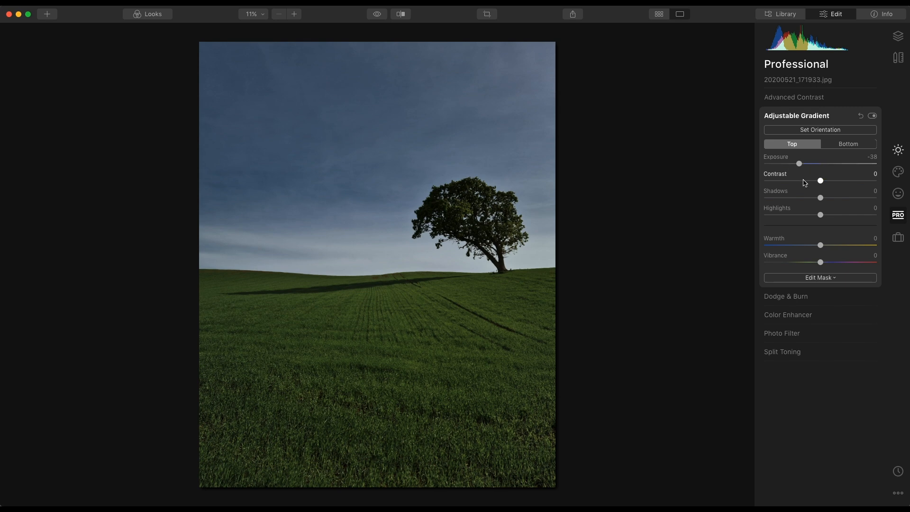
click(819, 130)
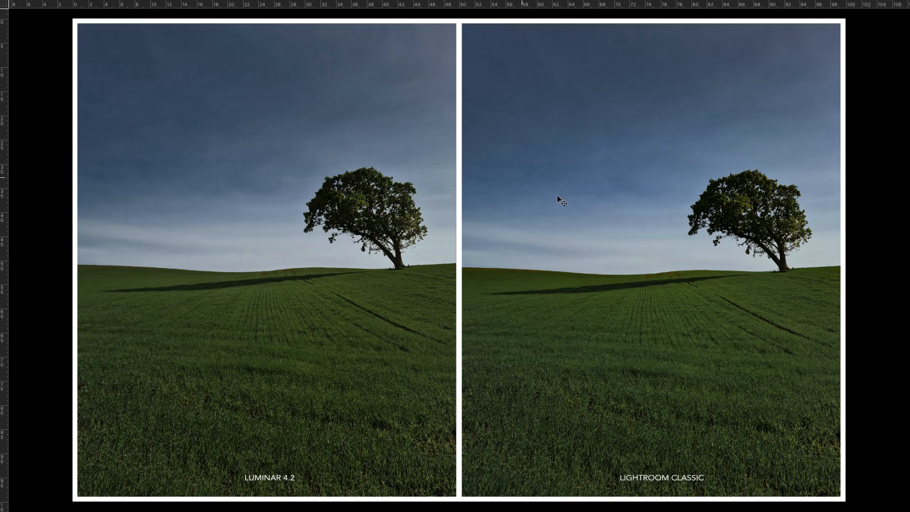
mouse_move(596, 226)
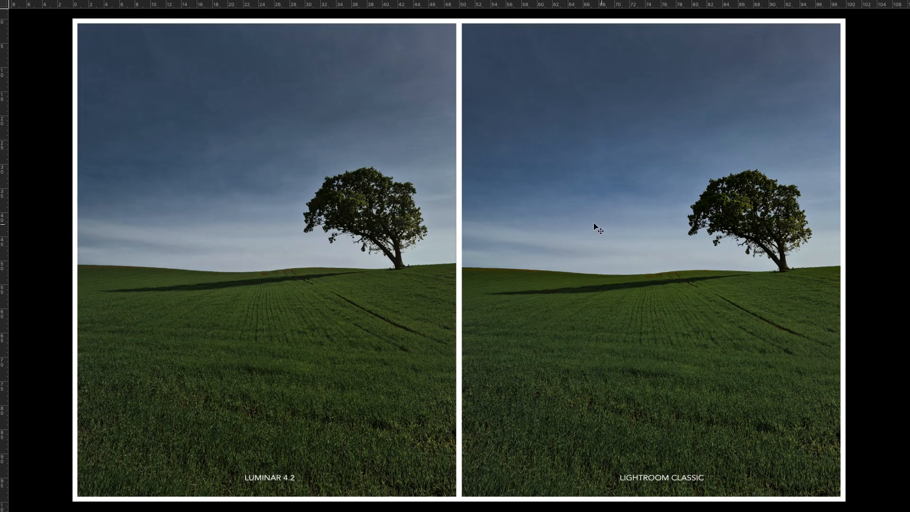
mouse_move(412, 221)
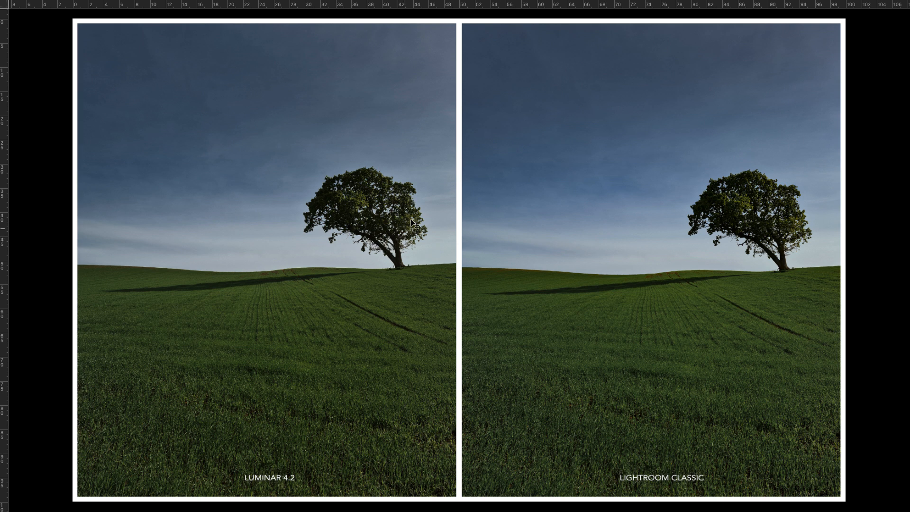
mouse_move(278, 234)
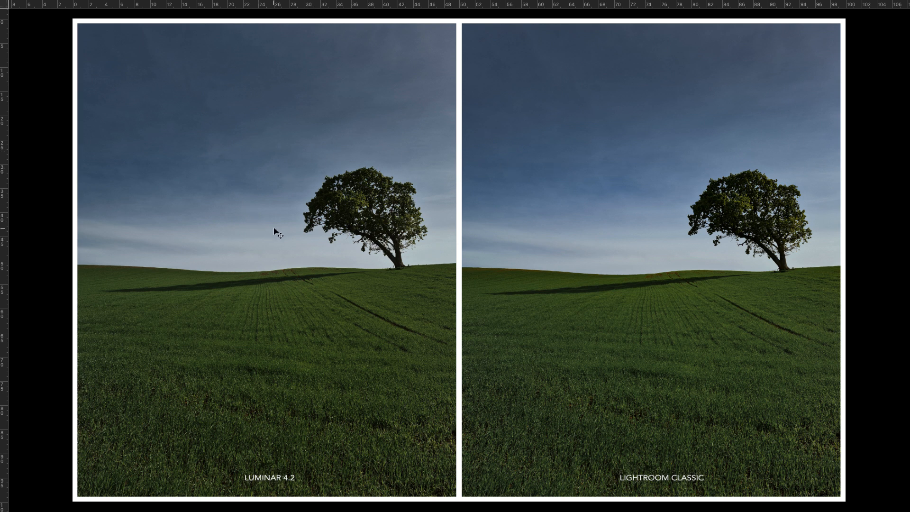
mouse_move(572, 174)
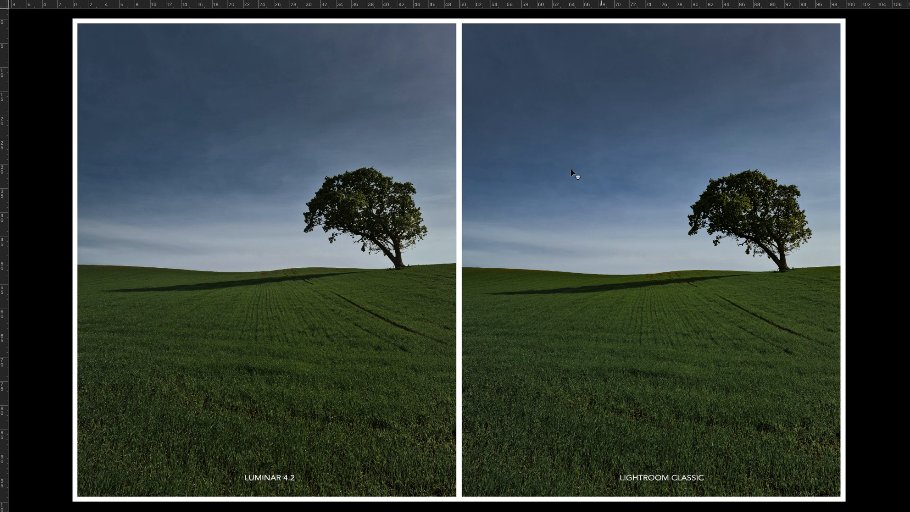
mouse_move(578, 257)
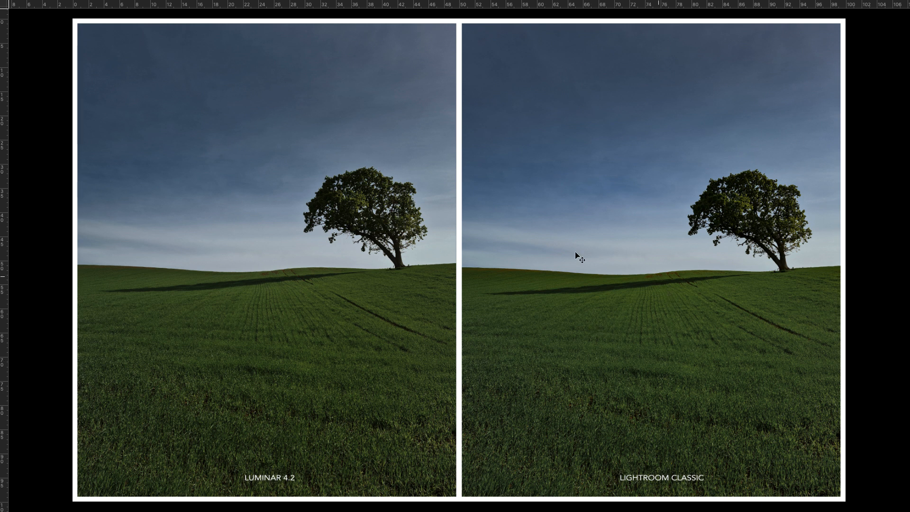
mouse_move(601, 355)
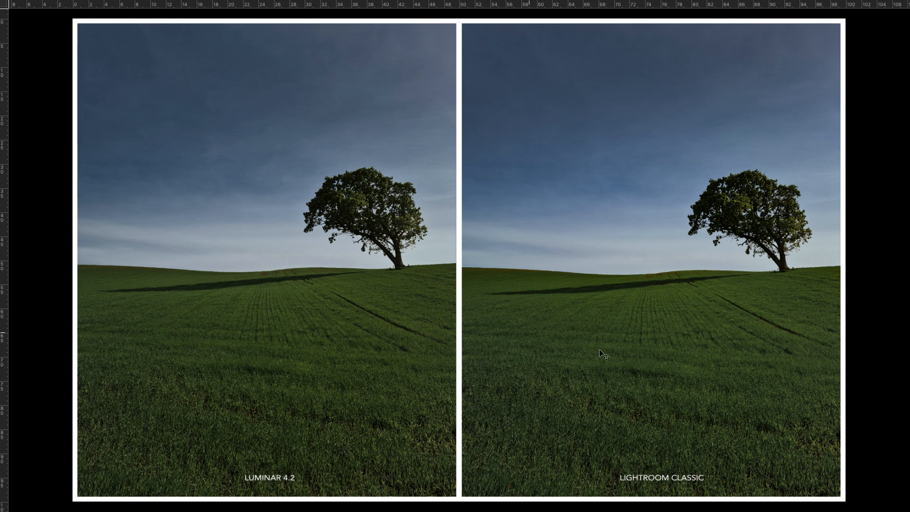
mouse_move(348, 352)
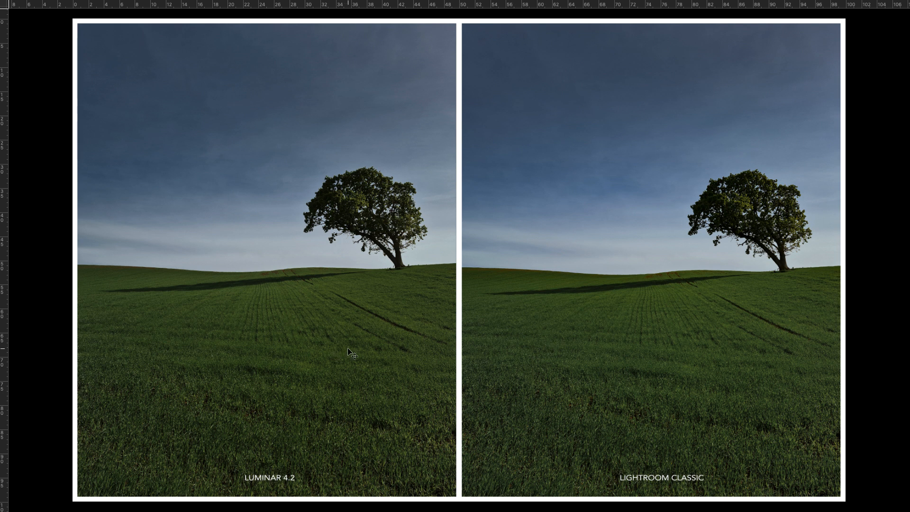
mouse_move(473, 314)
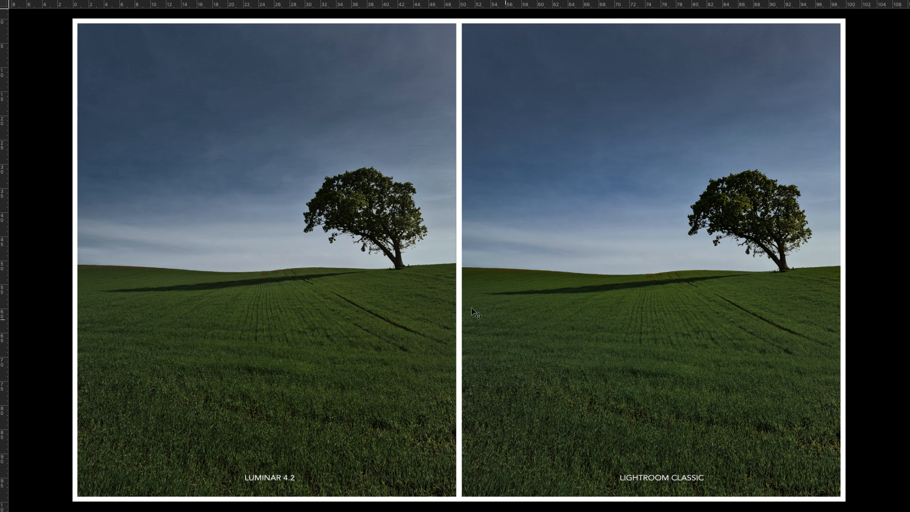
mouse_move(342, 360)
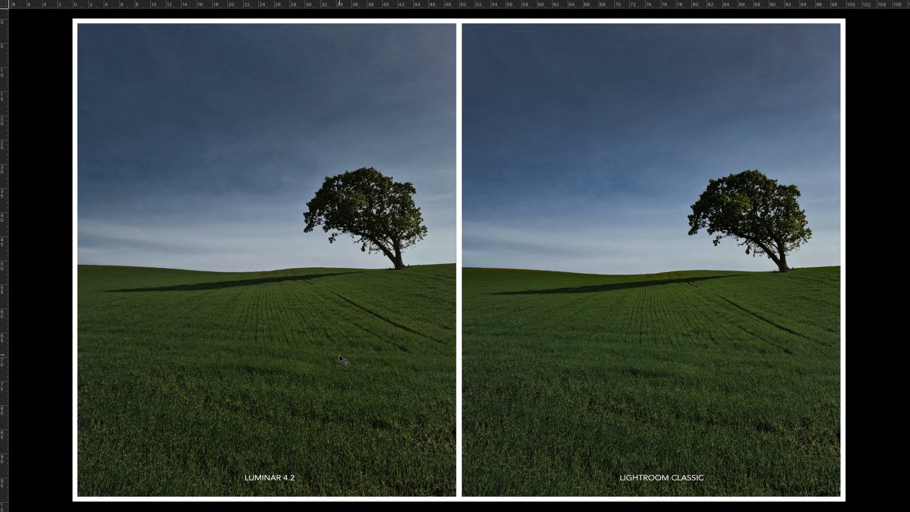
mouse_move(624, 297)
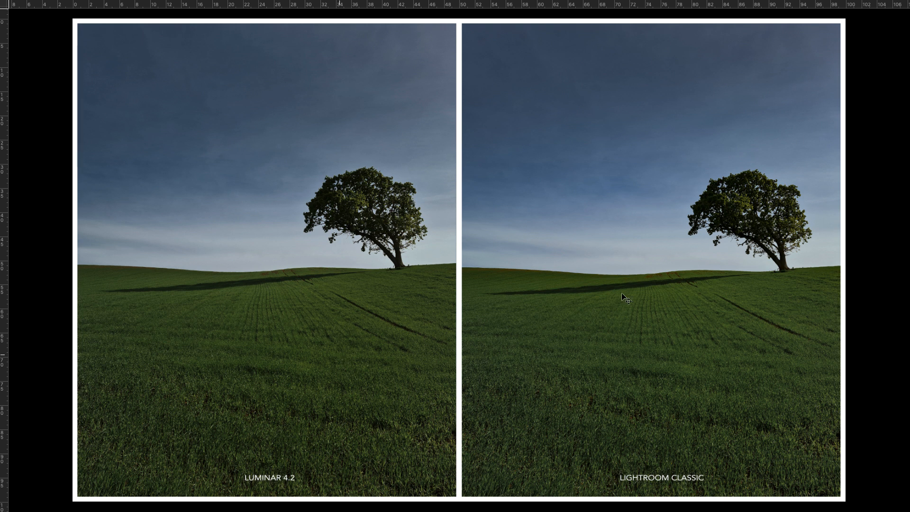
mouse_move(277, 307)
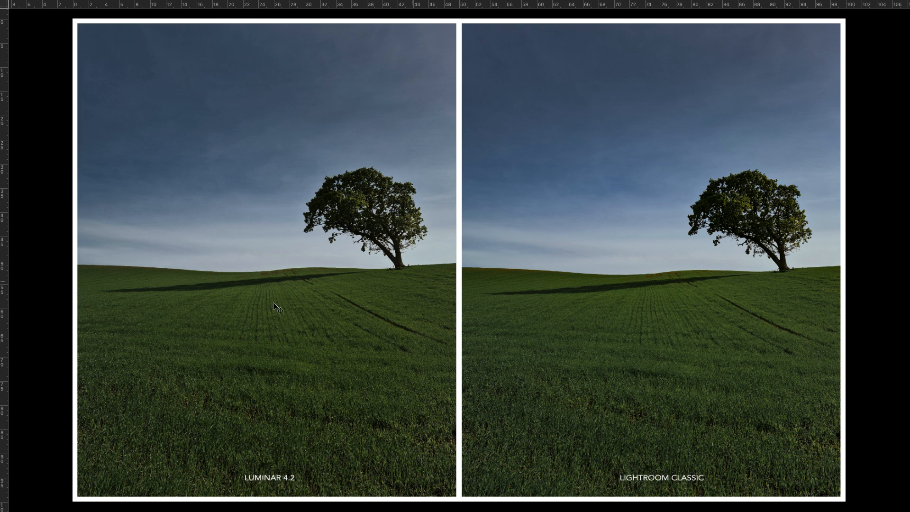
mouse_move(671, 347)
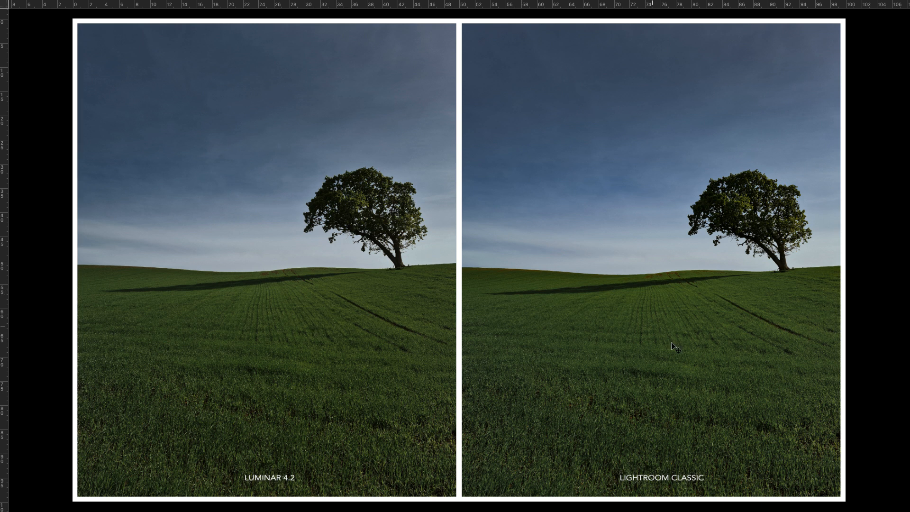
mouse_move(412, 318)
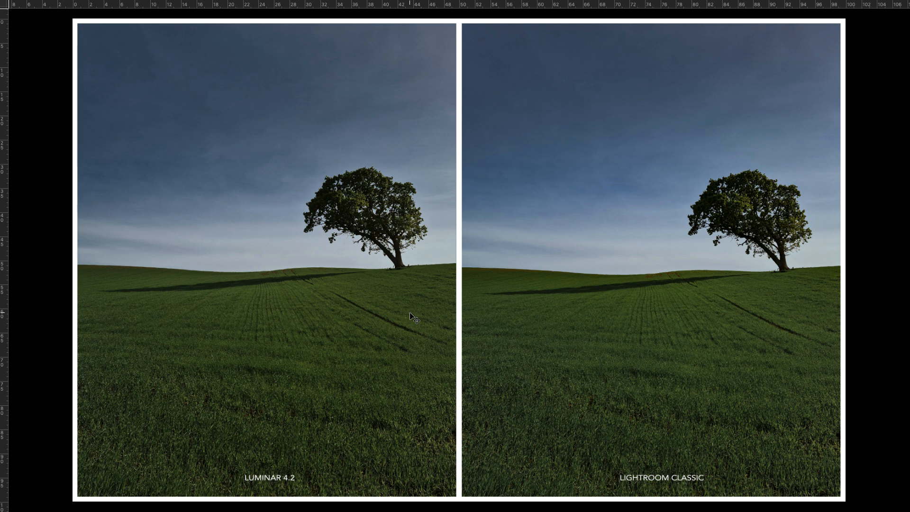
mouse_move(648, 292)
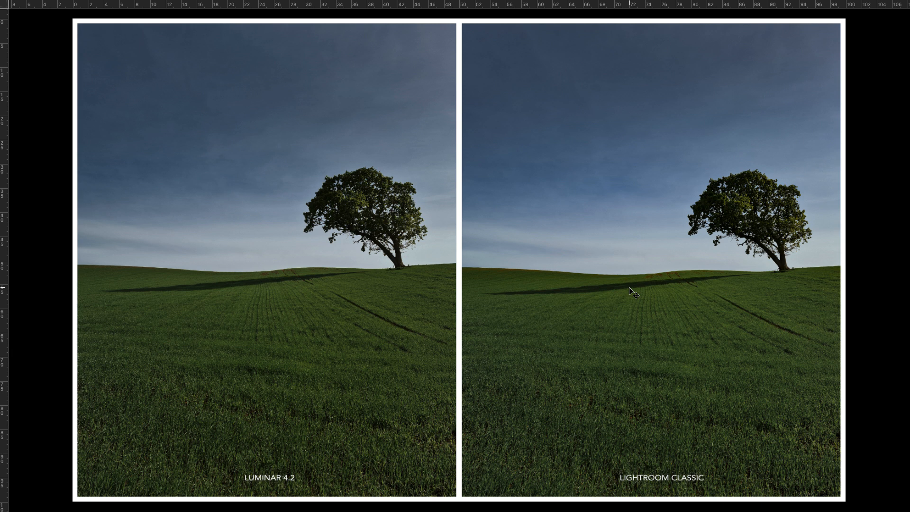
mouse_move(369, 224)
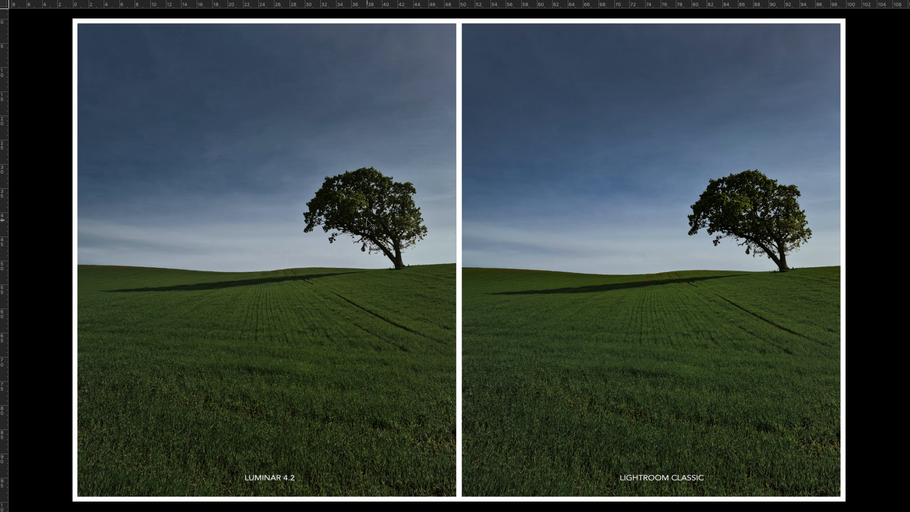